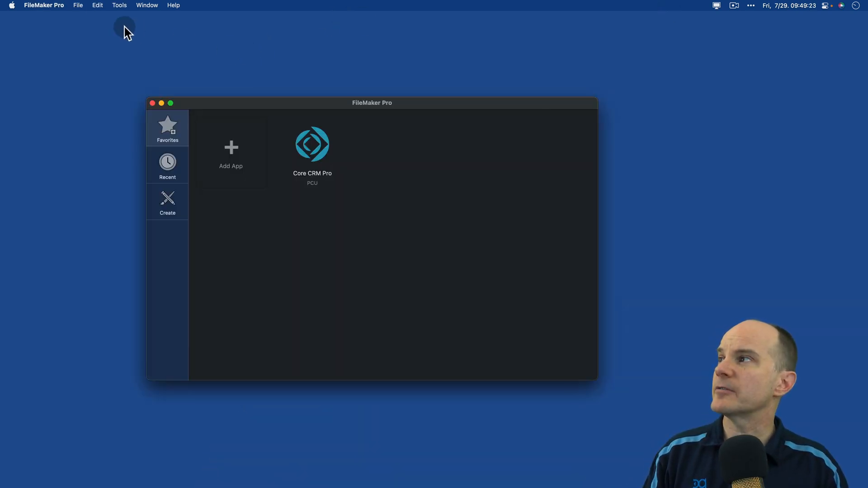
# - Show the launcher's Create options with Blank, Convert and starter app templates
pyautogui.click(78, 6)
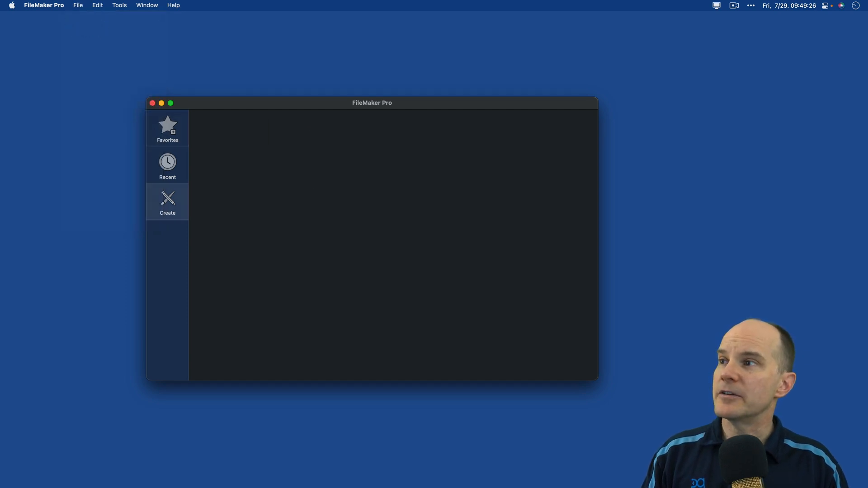
pyautogui.click(167, 201)
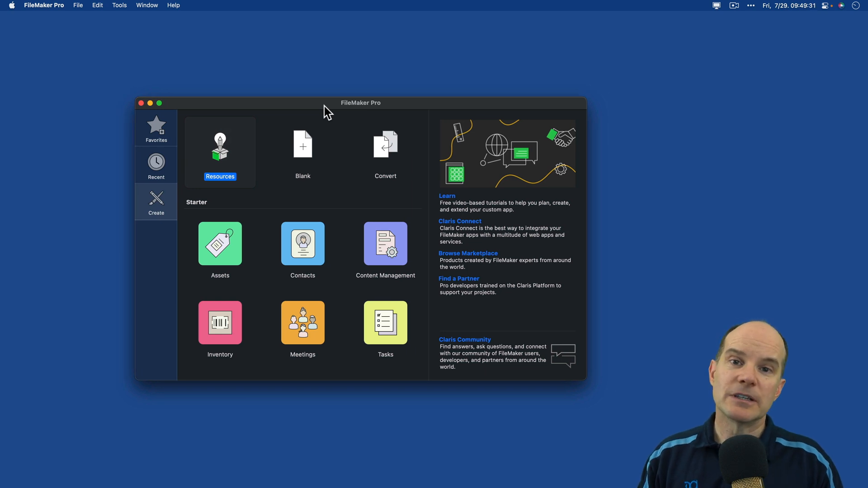
pyautogui.moveTo(333, 133)
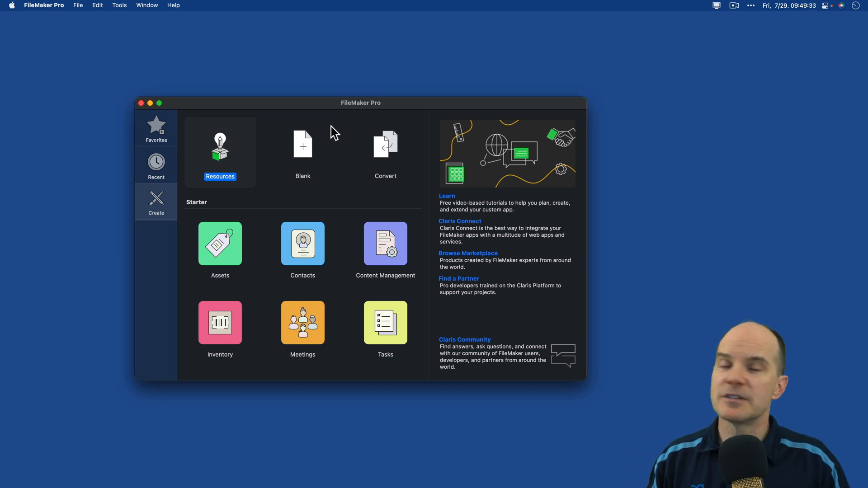
pyautogui.moveTo(323, 148)
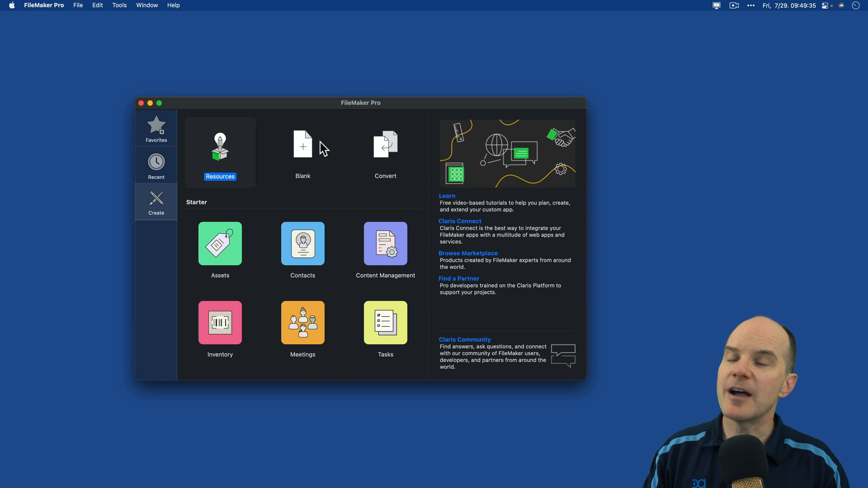
pyautogui.moveTo(306, 159)
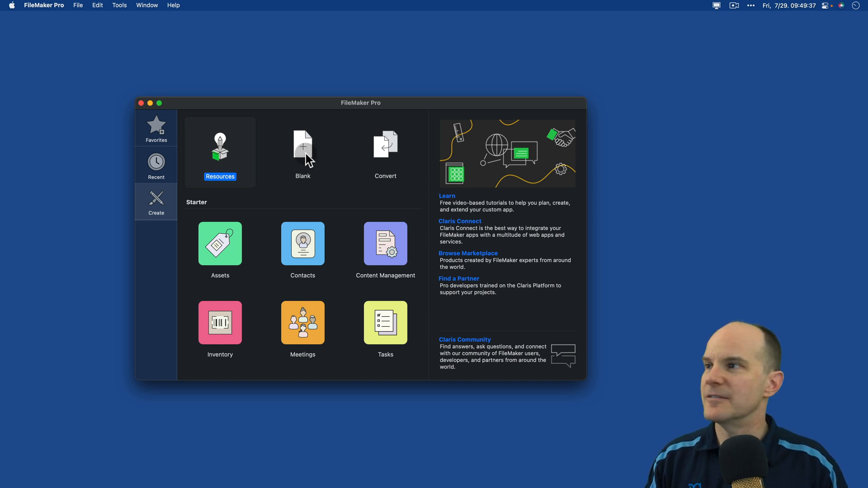
# - Create a new blank file saved as Test JSON
pyautogui.click(303, 149)
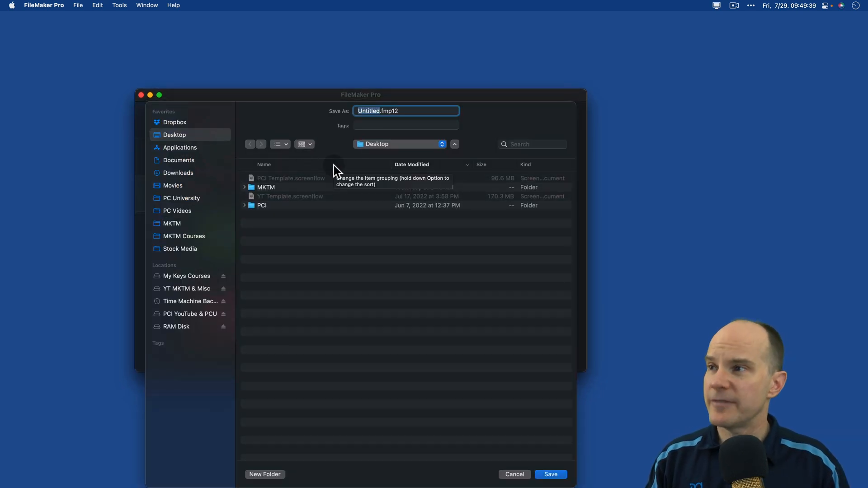
pyautogui.write('Test JSON')
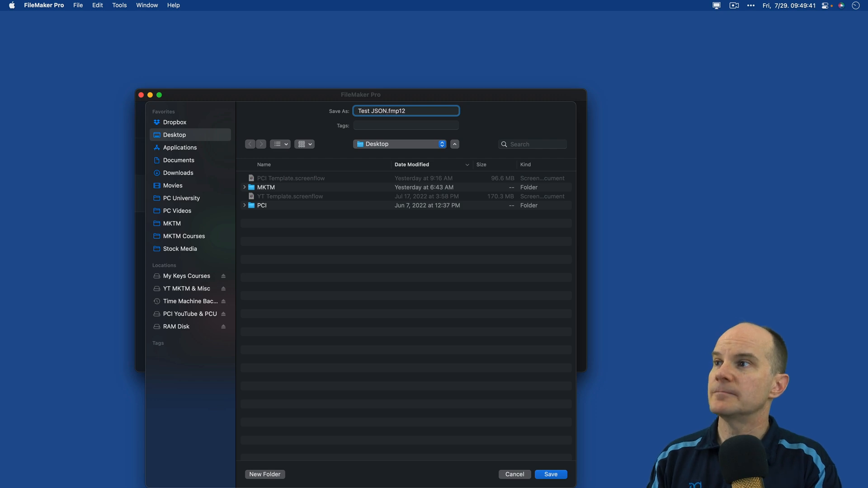
pyautogui.click(549, 474)
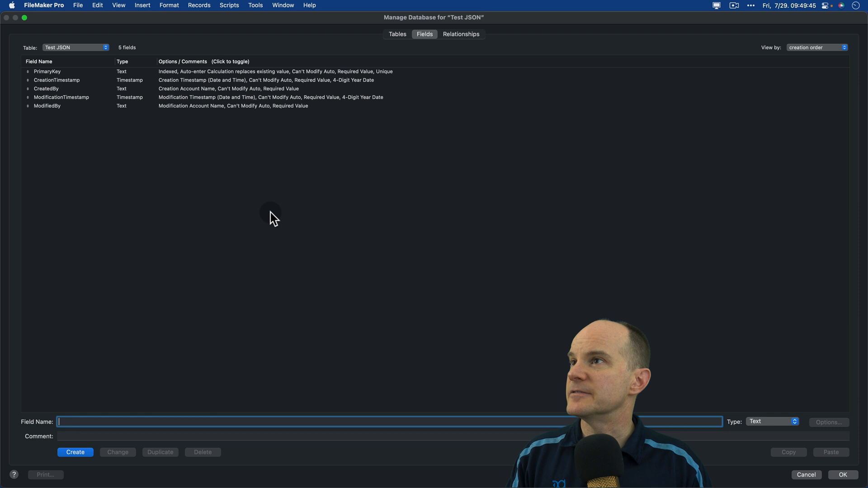
pyautogui.moveTo(283, 220)
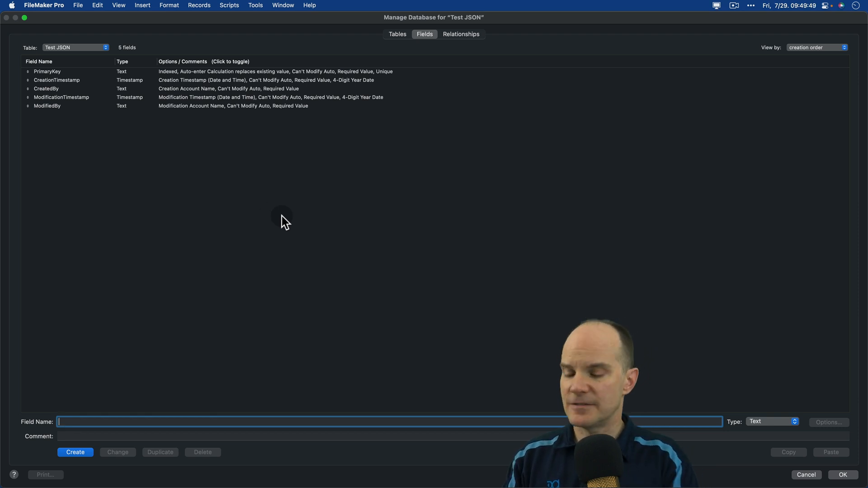
# - Add a text field named RAW and finish field setup to view the layout
pyautogui.write('RAW')
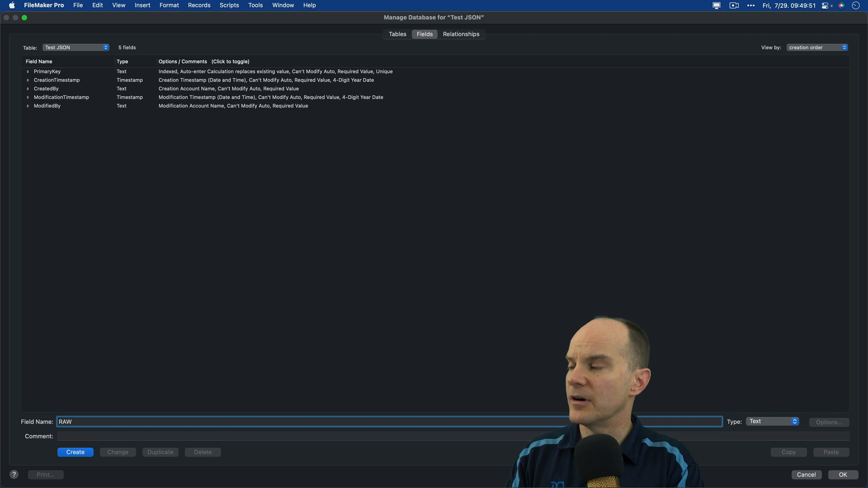
pyautogui.click(75, 452)
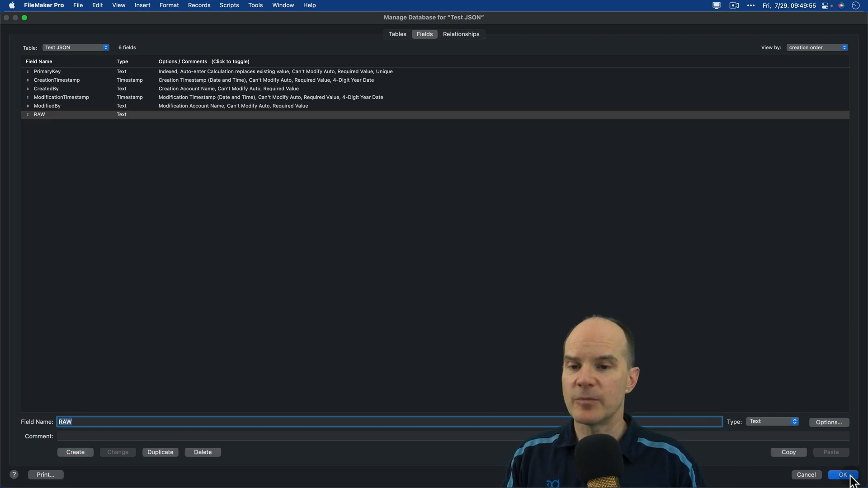
pyautogui.click(842, 475)
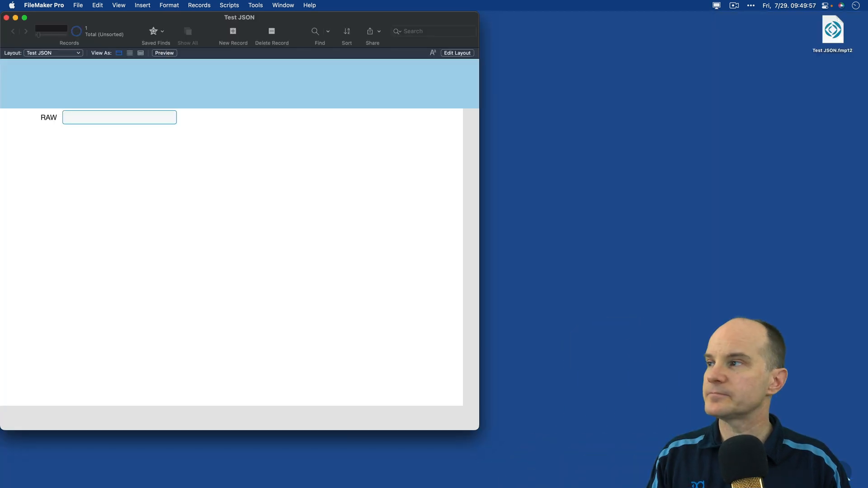
# - Enlarge the RAW field into a tall, wide multi-line text box and keep the layout change
pyautogui.click(458, 53)
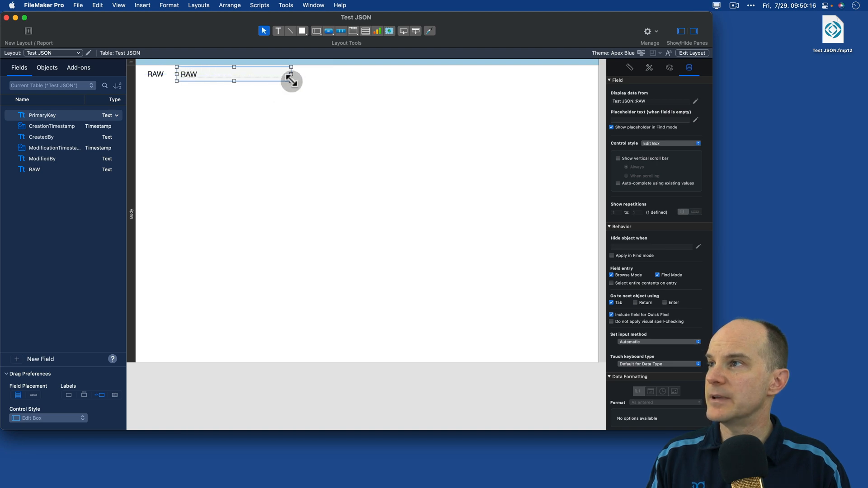
pyautogui.moveTo(290, 82); pyautogui.dragTo(449, 347)
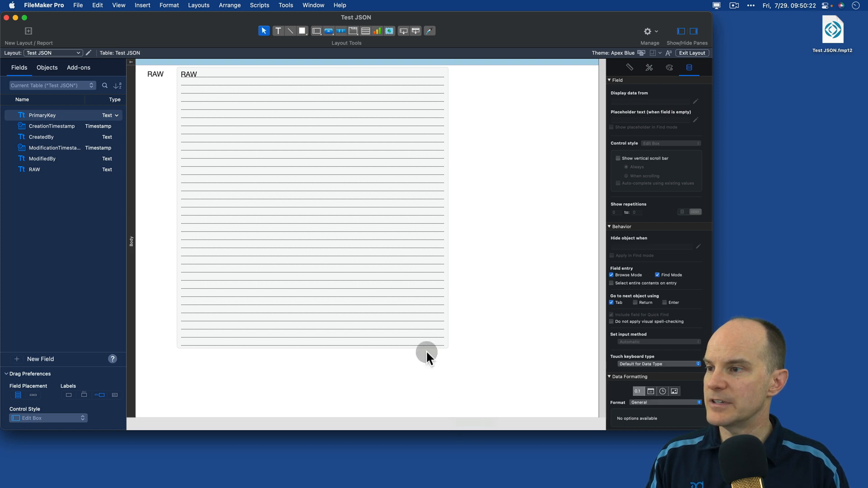
pyautogui.moveTo(426, 352); pyautogui.dragTo(482, 411)
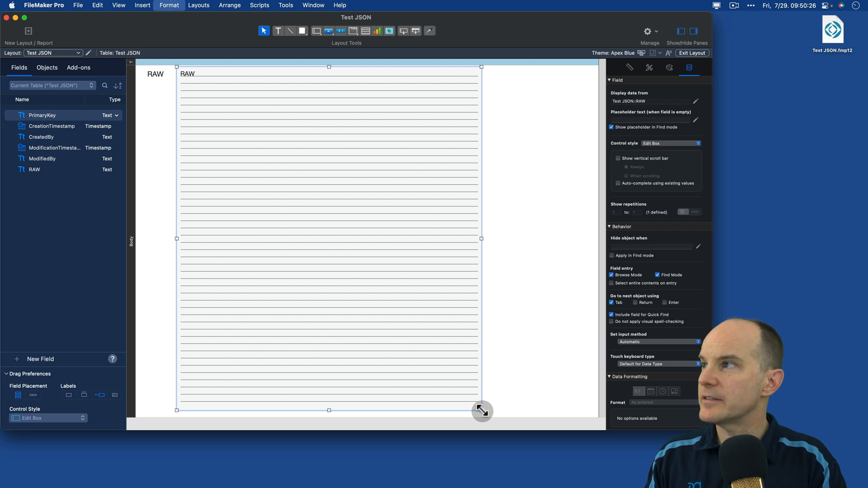
pyautogui.click(692, 52)
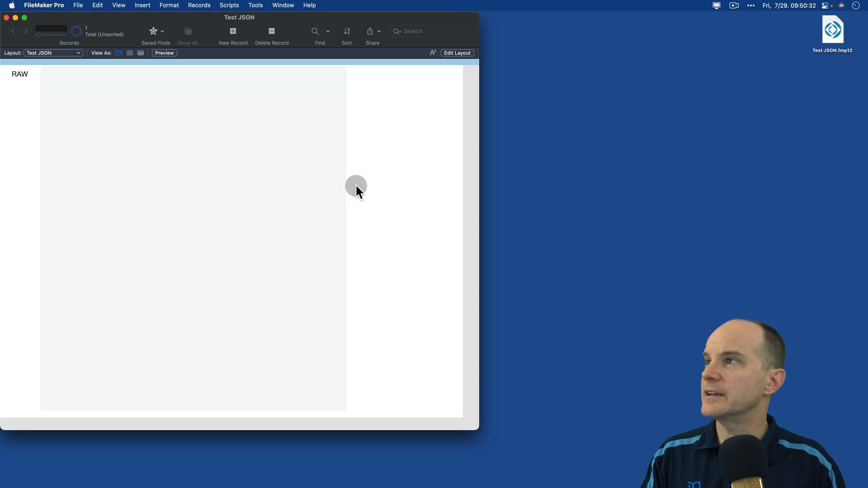
pyautogui.moveTo(260, 32)
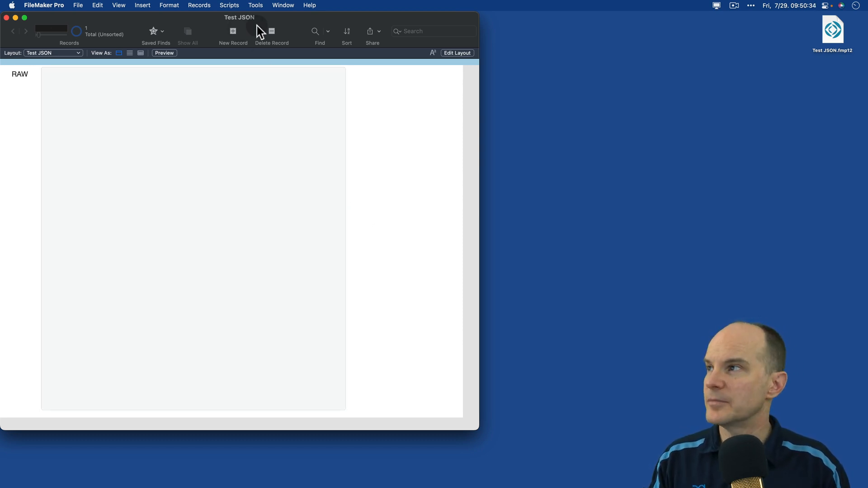
pyautogui.moveTo(271, 30)
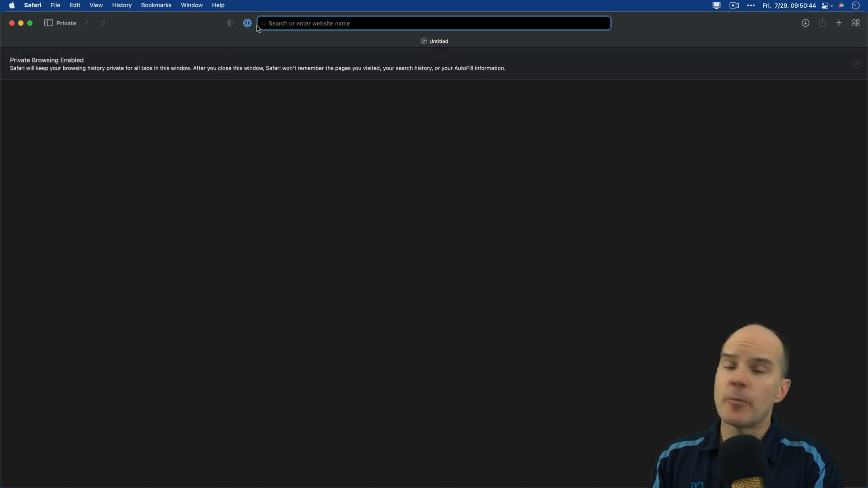
# - Search Google for 'json sample claris' in a private Safari window
pyautogui.write('json sample claris')
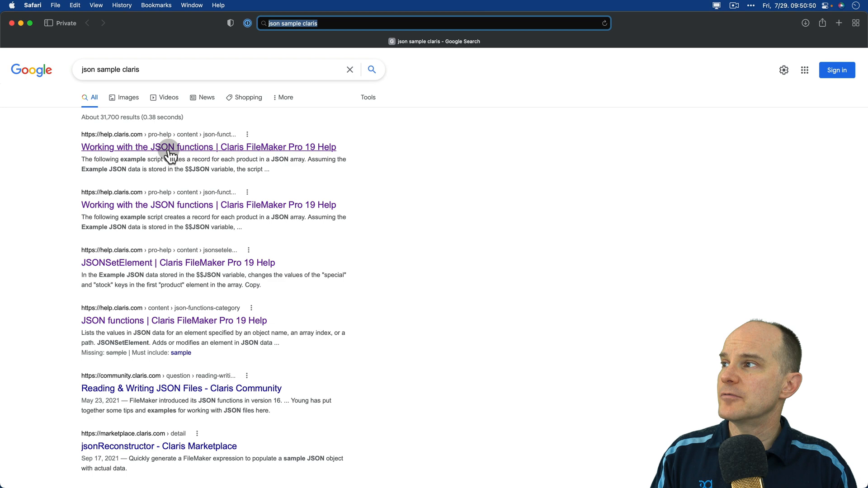
# - Select and copy the bakery Example JSON data block from the Claris JSON functions help page
pyautogui.click(208, 147)
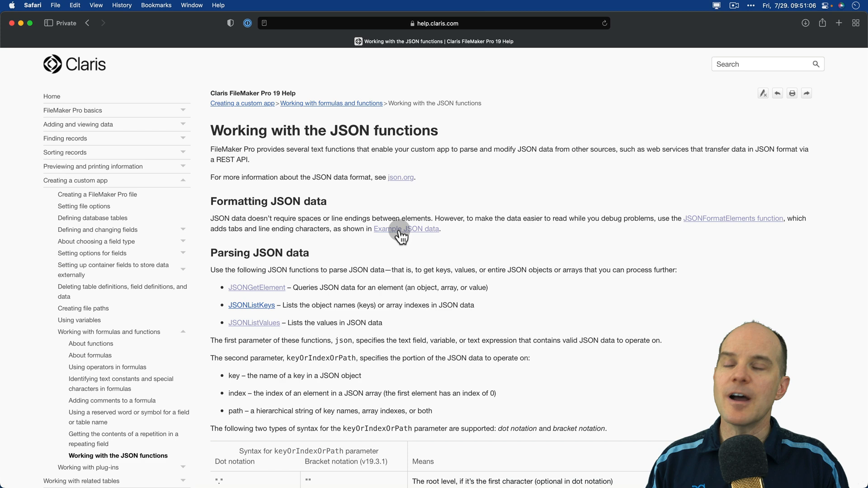
pyautogui.click(406, 229)
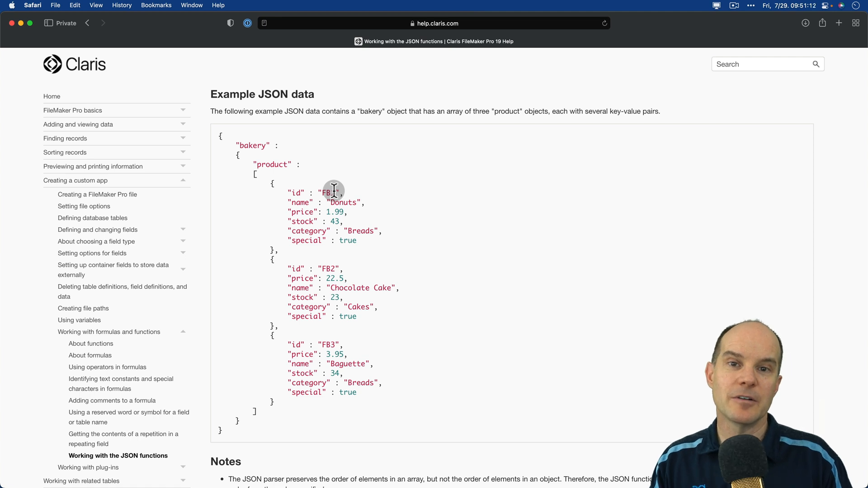
pyautogui.moveTo(229, 430)
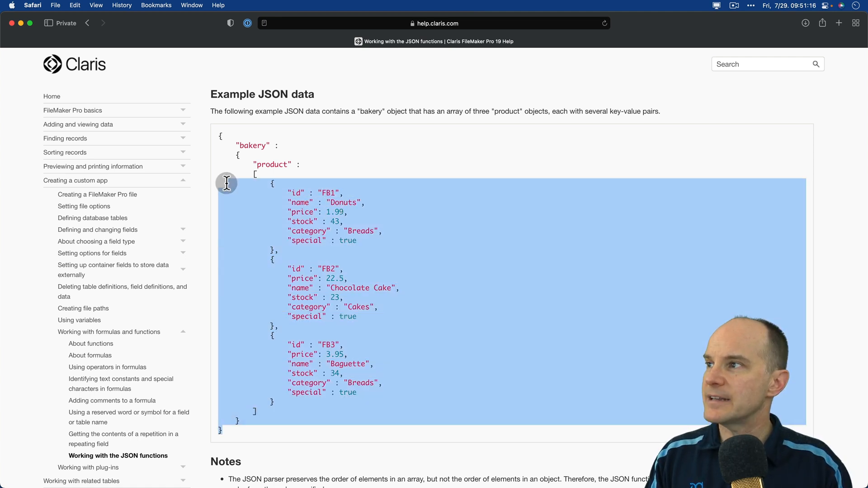
pyautogui.click(219, 137)
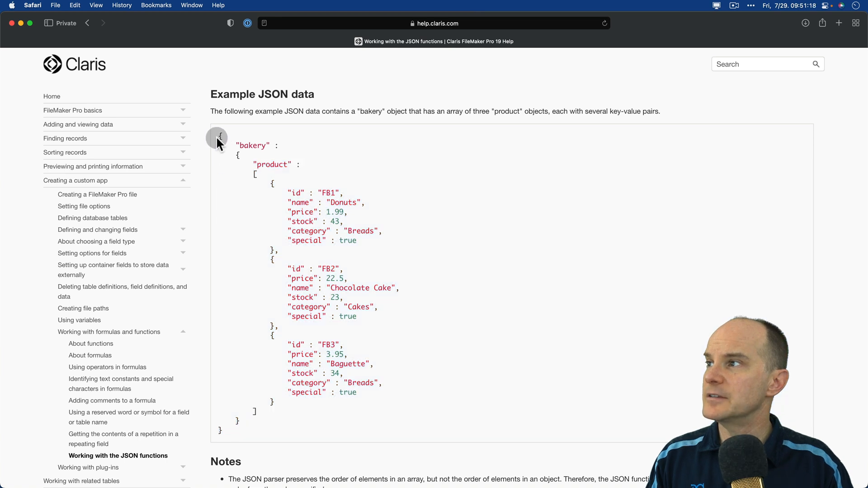
pyautogui.moveTo(219, 137); pyautogui.dragTo(295, 334)
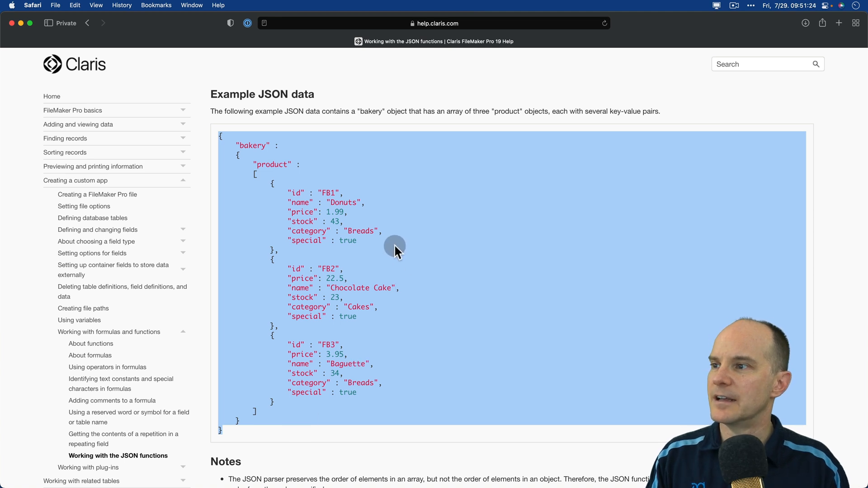
pyautogui.moveTo(349, 227)
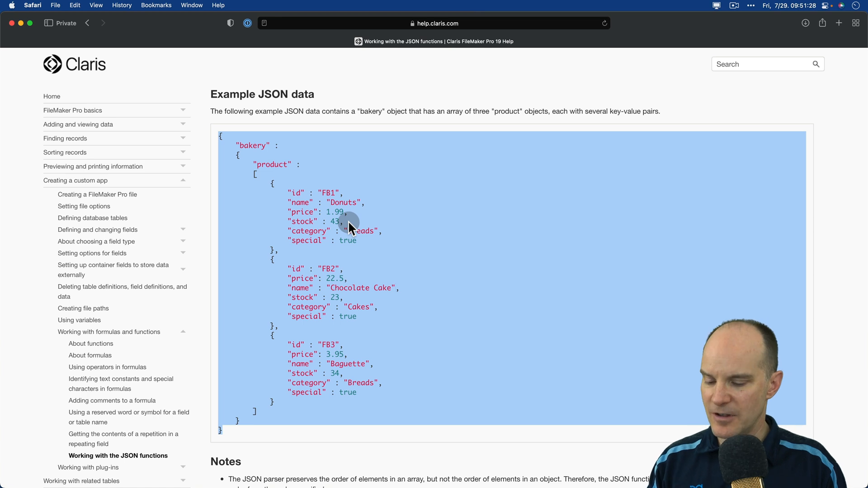
pyautogui.click(430, 79)
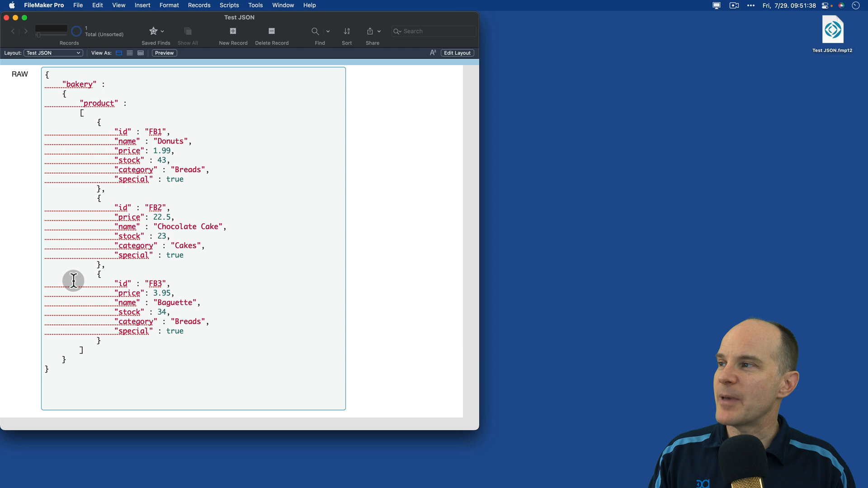
pyautogui.moveTo(130, 209)
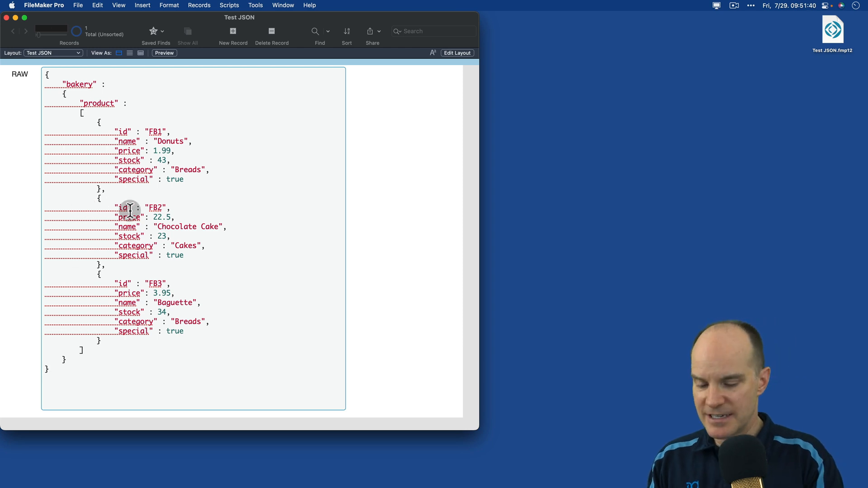
# - Paste the bakery JSON into the RAW field and commit the record
pyautogui.click(457, 52)
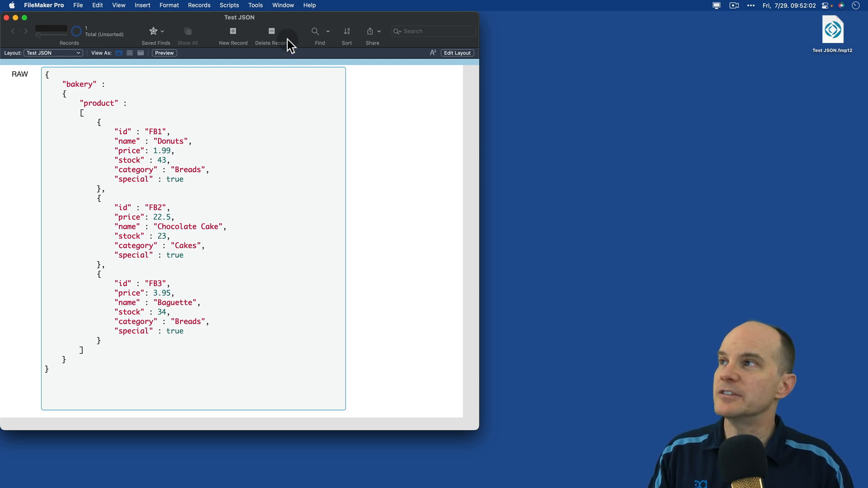
# - Enable Use advanced tools in Preferences so the Data Viewer is available
pyautogui.click(255, 6)
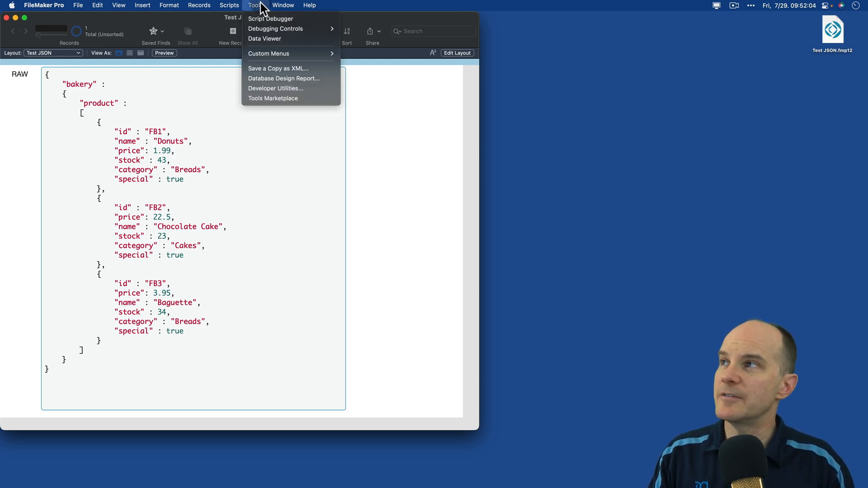
pyautogui.moveTo(264, 38)
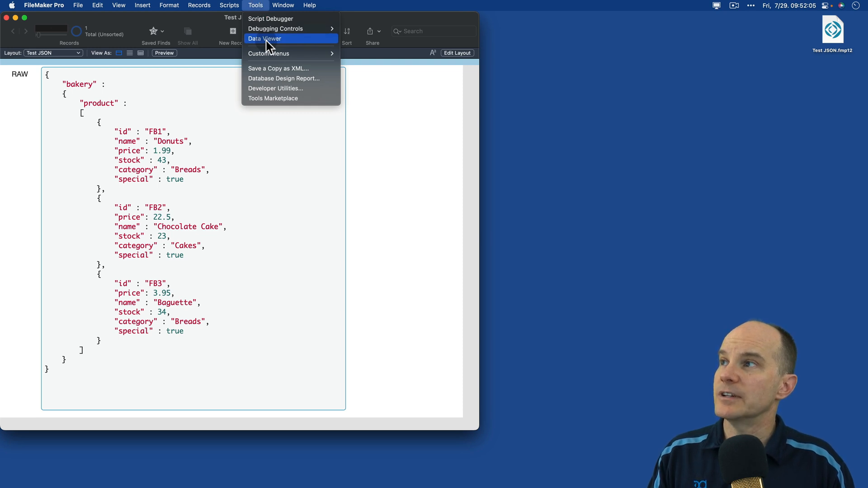
pyautogui.moveTo(276, 43)
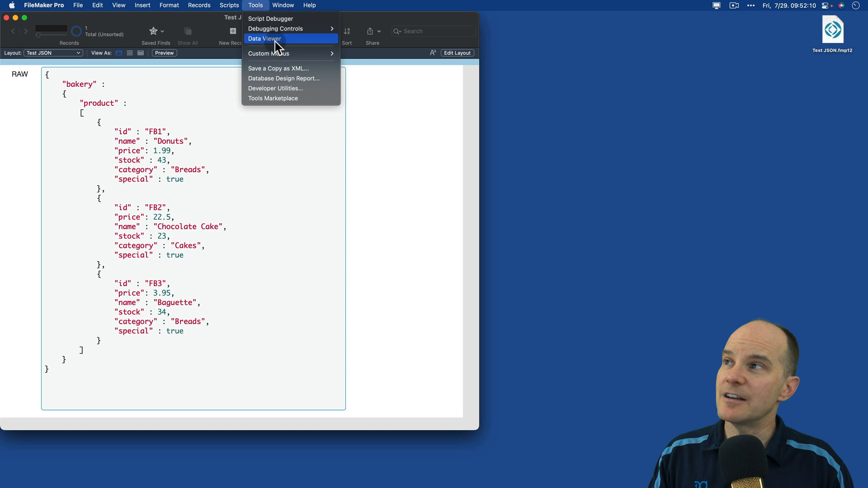
pyautogui.moveTo(260, 8)
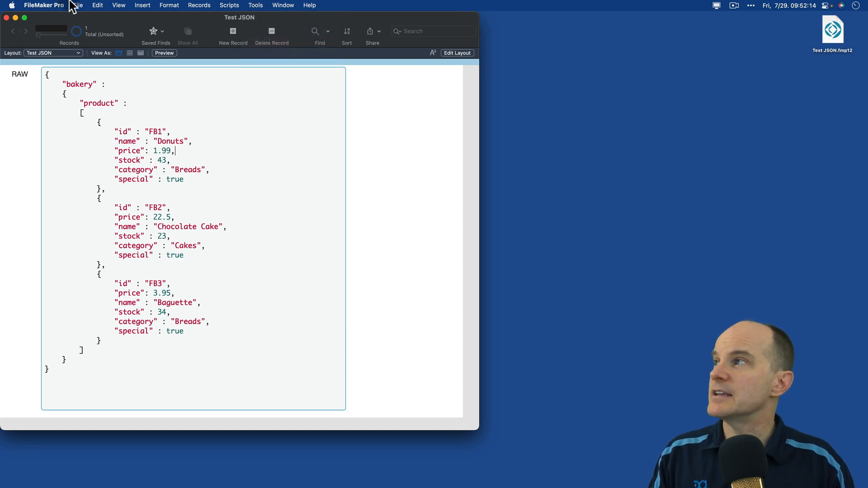
pyautogui.click(78, 5)
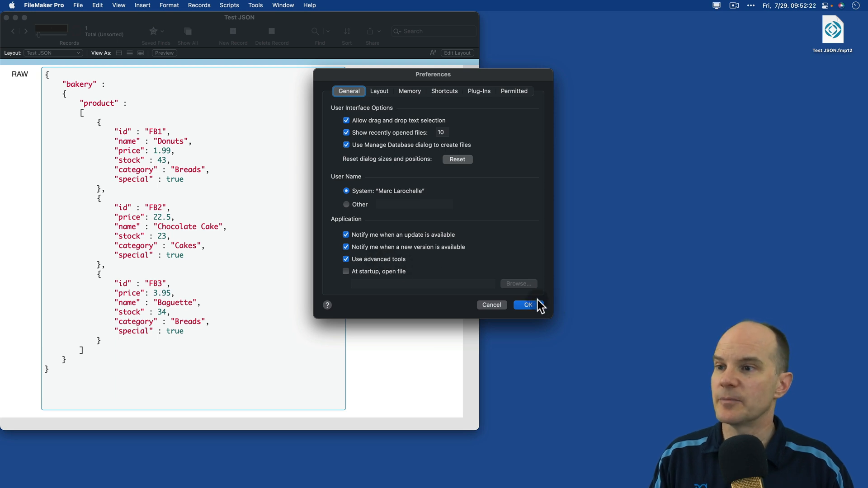
pyautogui.click(525, 304)
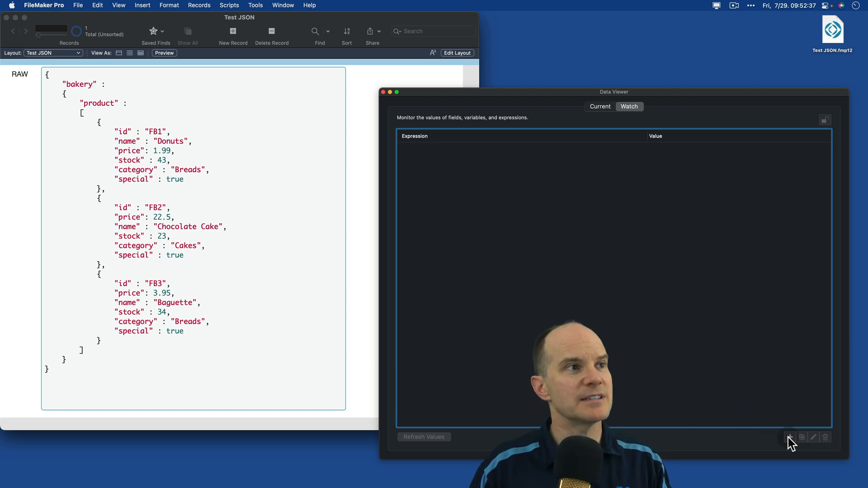
# - Watch the expression JSONGetElementType ( Test JSON::RAW ; "" ), which returns a JSON parse error
pyautogui.click(791, 438)
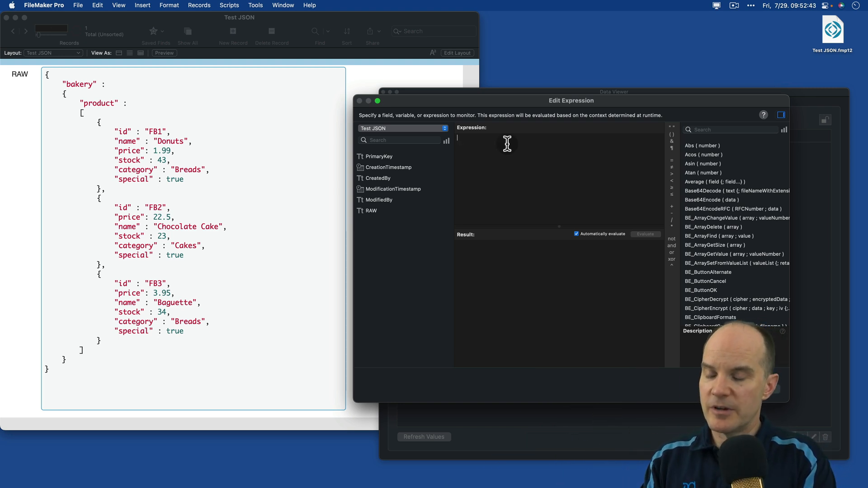
pyautogui.write('json')
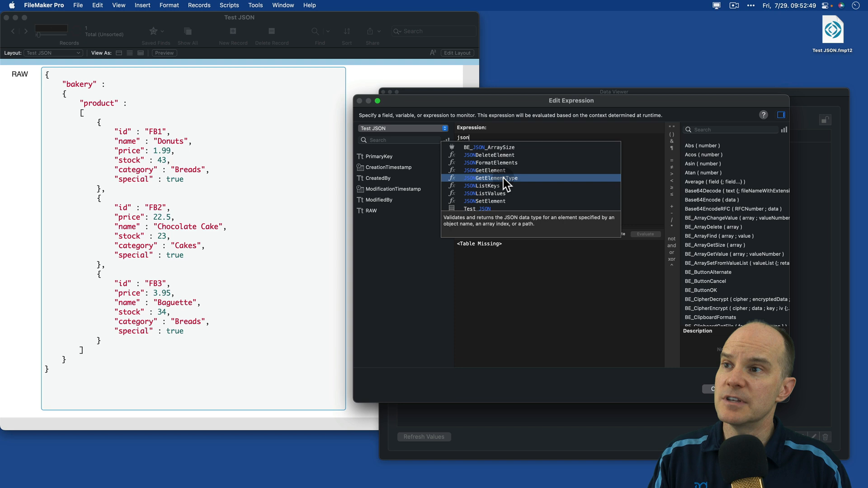
pyautogui.moveTo(498, 183)
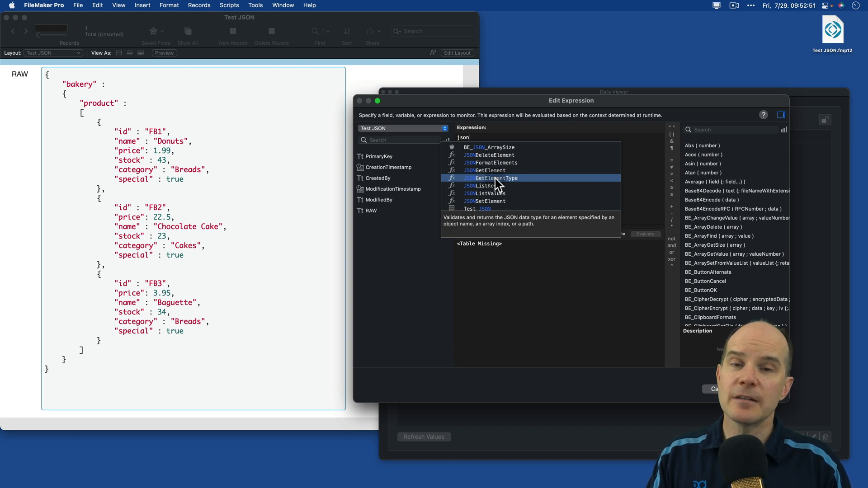
pyautogui.doubleClick(496, 178)
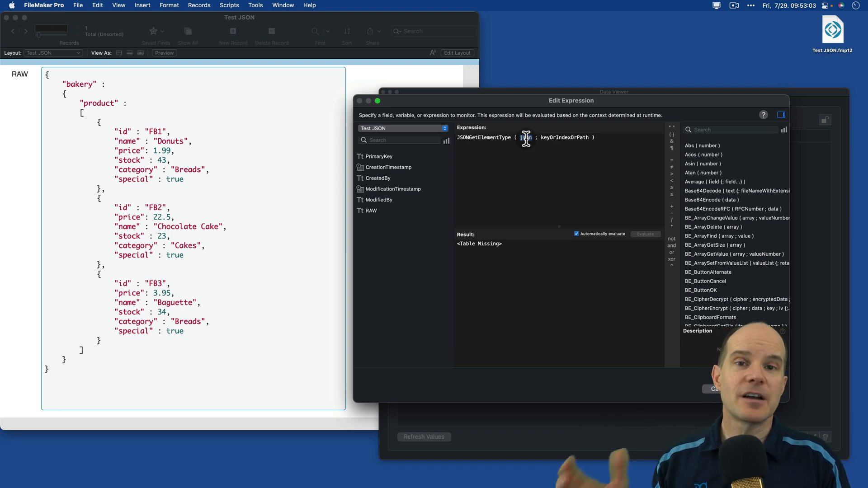
pyautogui.doubleClick(371, 211)
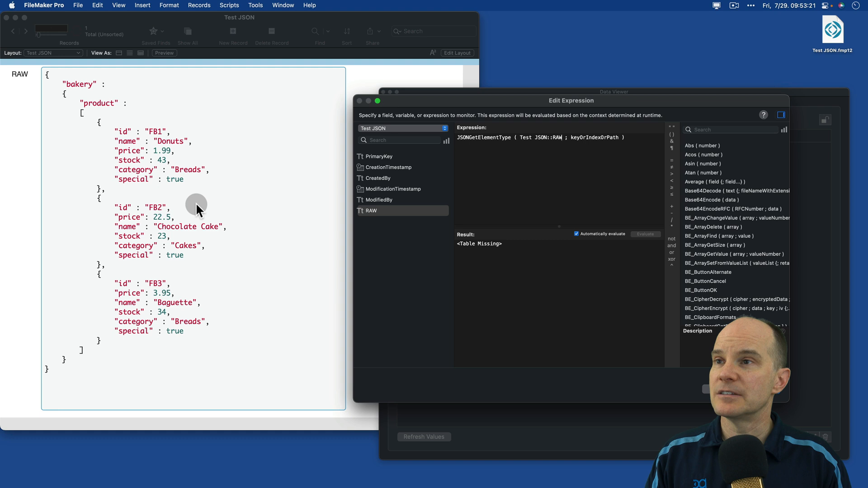
pyautogui.moveTo(220, 204)
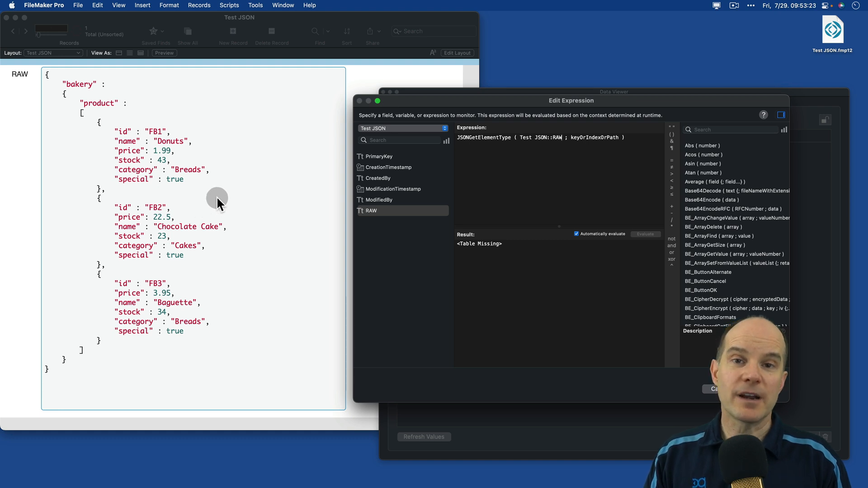
pyautogui.moveTo(202, 202)
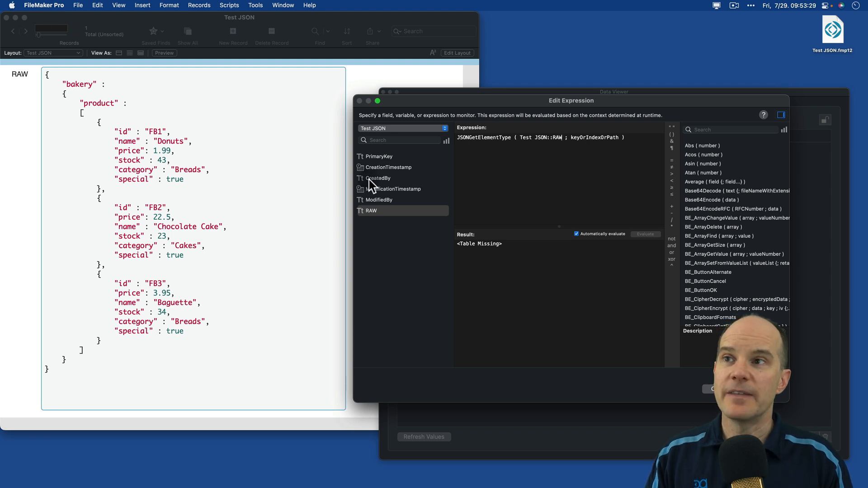
pyautogui.tripleClick(539, 138)
pyautogui.write('""')
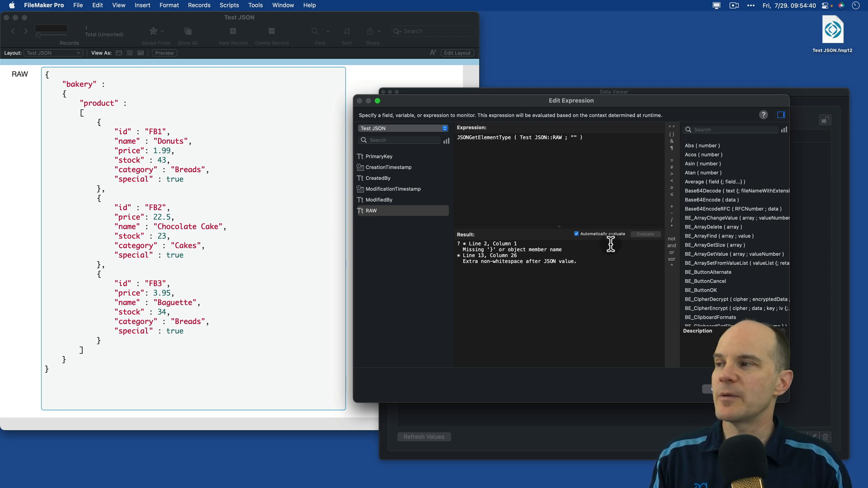
pyautogui.moveTo(188, 297)
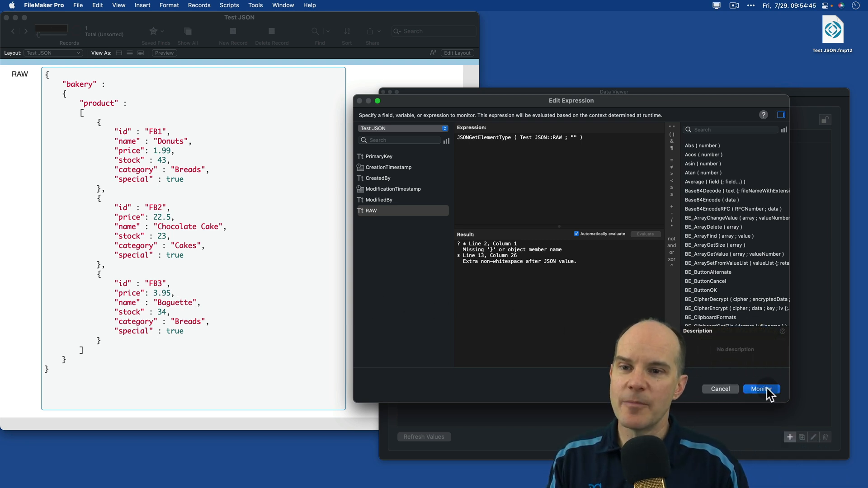
pyautogui.click(760, 389)
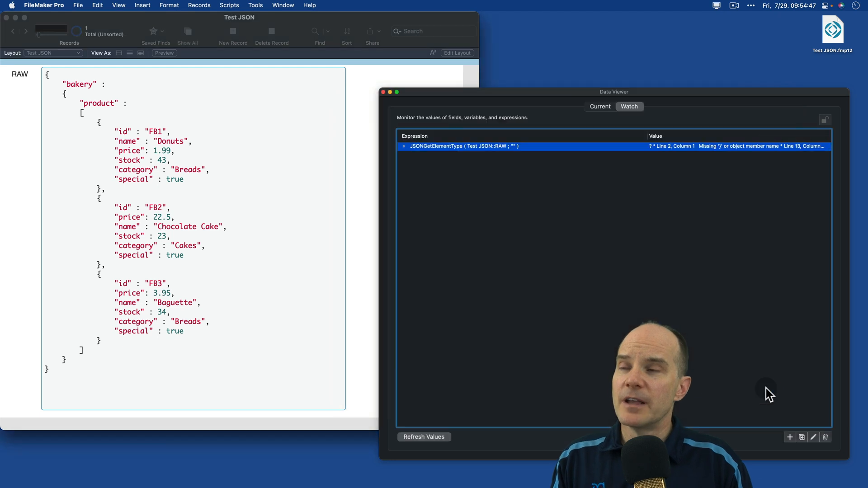
pyautogui.moveTo(520, 261)
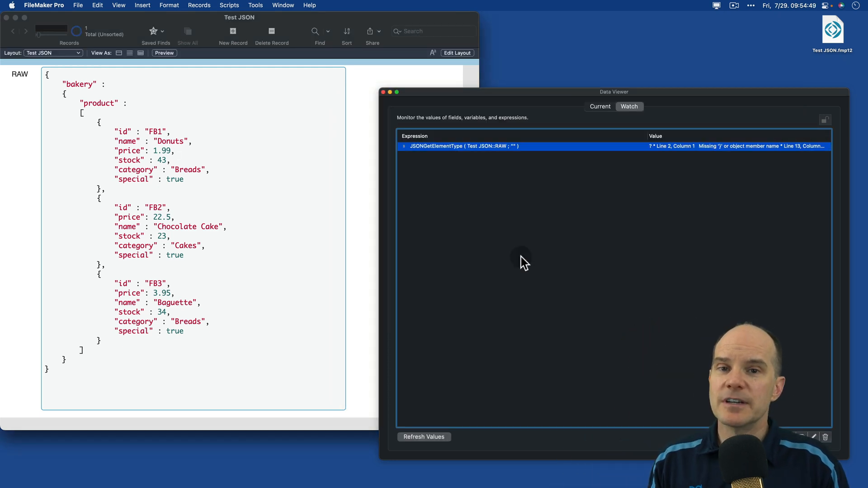
pyautogui.moveTo(436, 172)
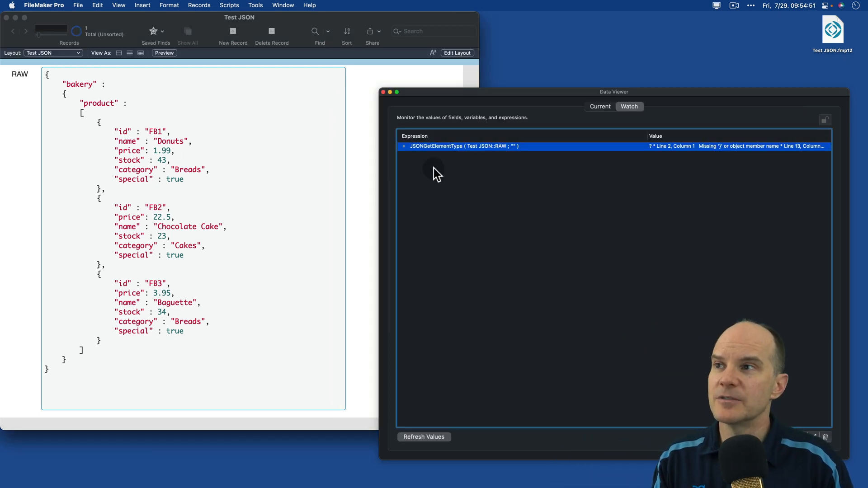
pyautogui.moveTo(293, 183)
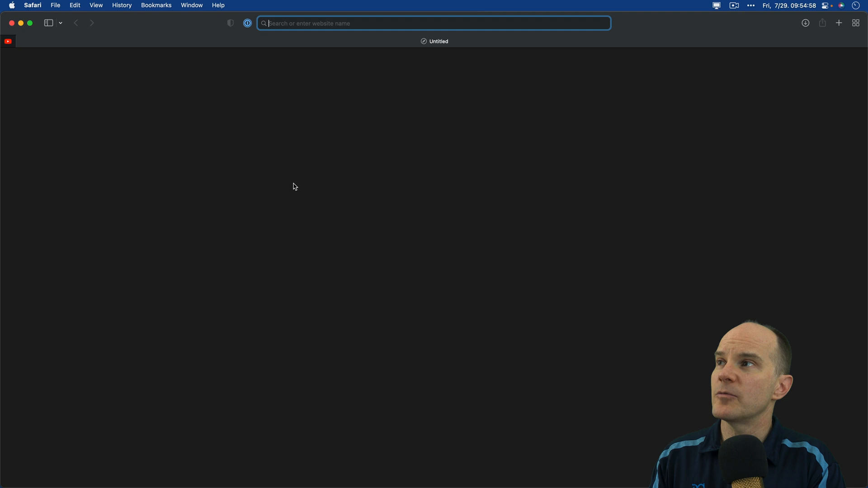
# - Validate the pasted bakery JSON on jsonlint.com, which reports Valid JSON
pyautogui.write('j')
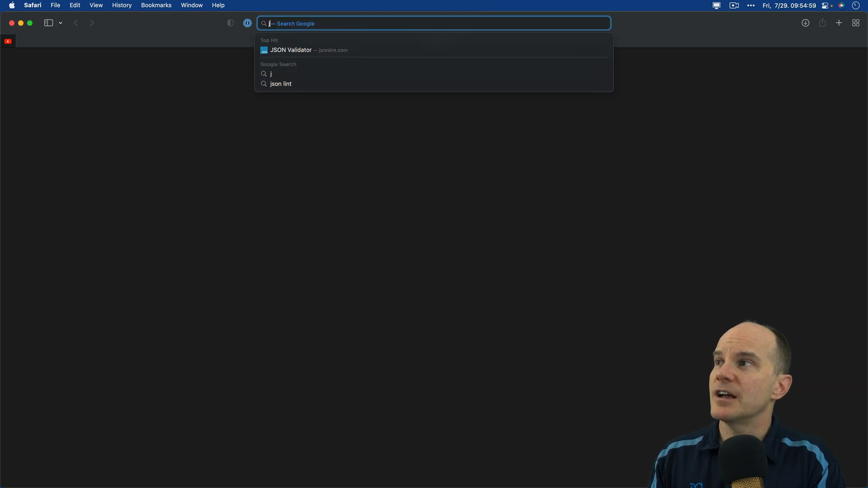
pyautogui.click(309, 49)
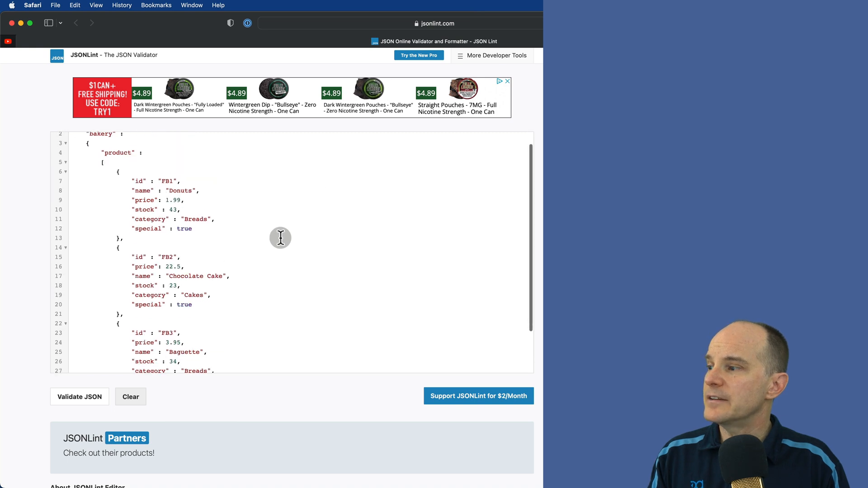
pyautogui.click(80, 395)
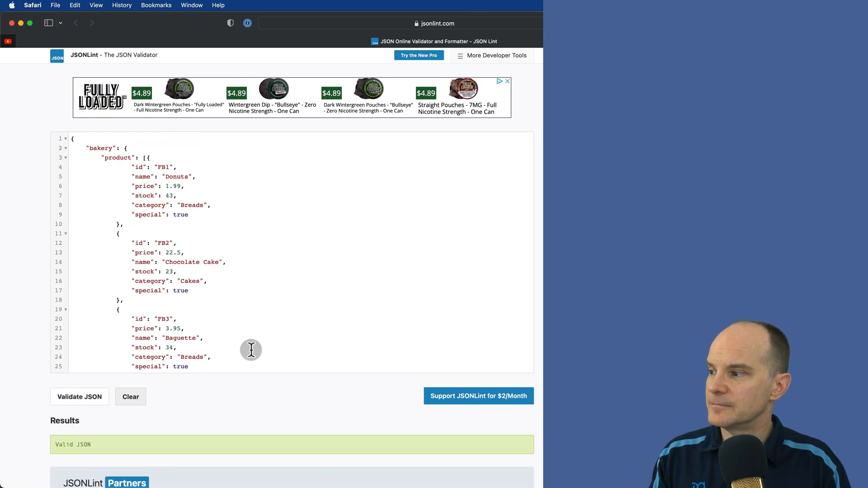
pyautogui.scroll(-3)
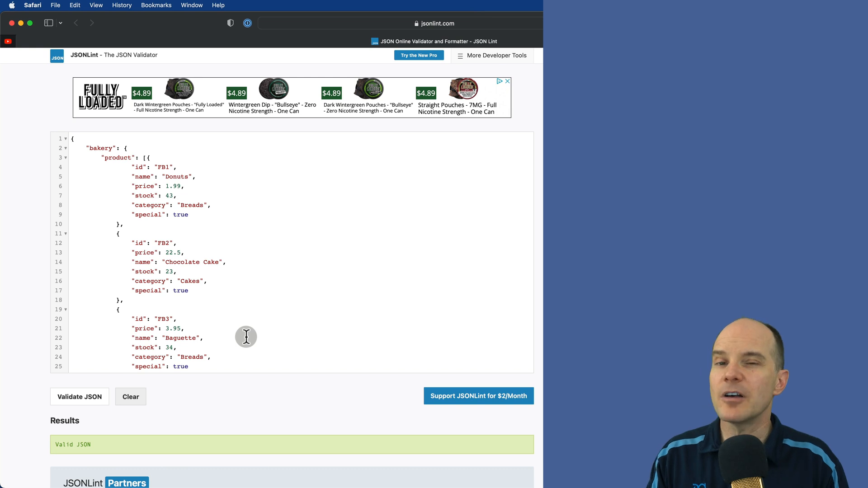
pyautogui.moveTo(219, 265)
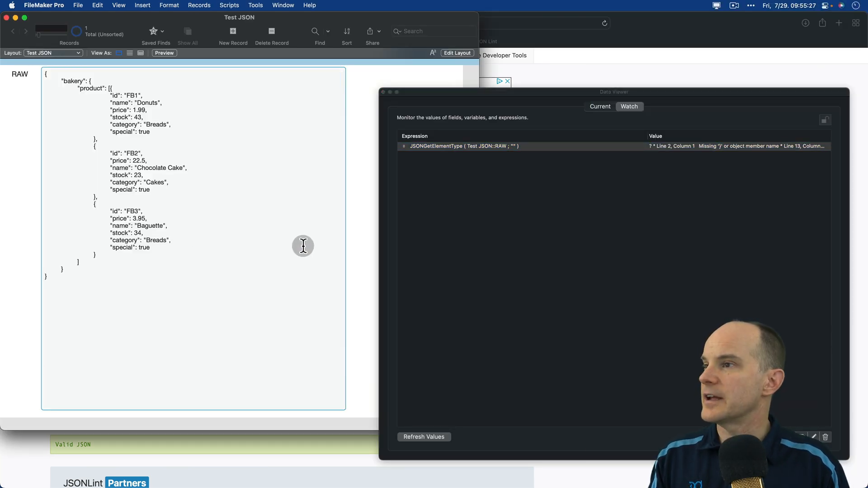
# - Commit the reformatted JSON in RAW so the watched expression returns 3, then reopen it for editing
pyautogui.click(423, 437)
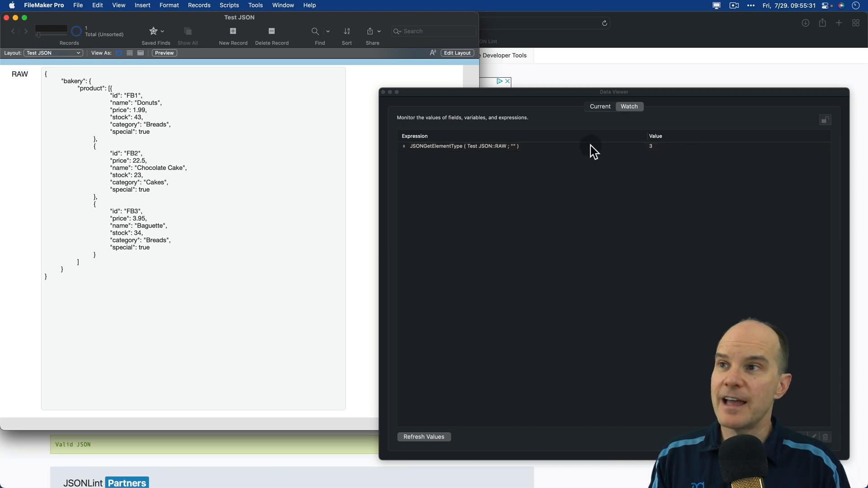
pyautogui.doubleClick(464, 147)
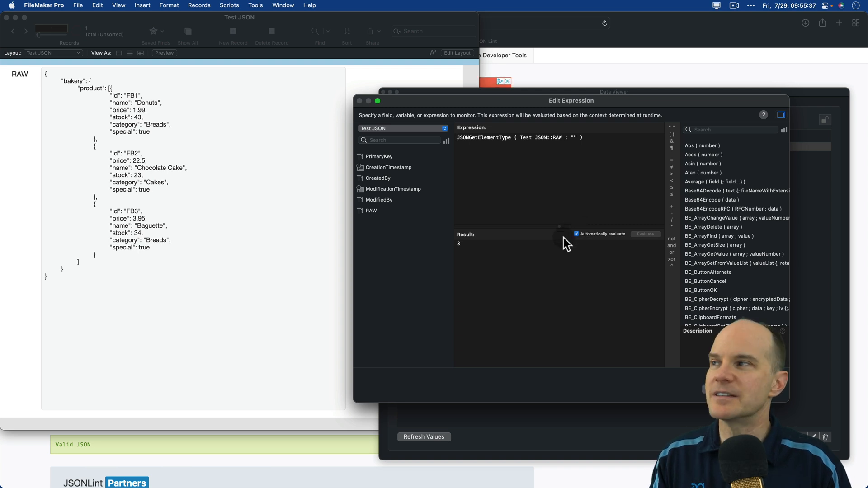
pyautogui.moveTo(402, 152)
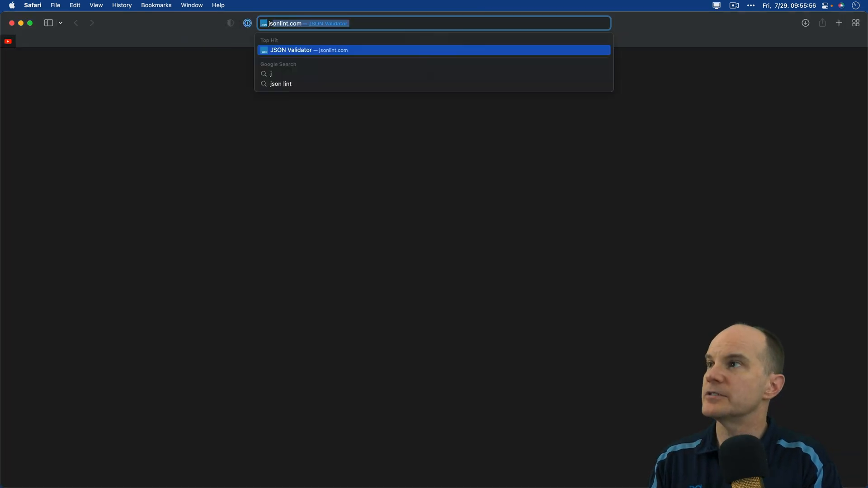
# - Find the Claris JSONGetElementType help page, then follow its link to the JSONSetElement reference
pyautogui.write('json claris fu')
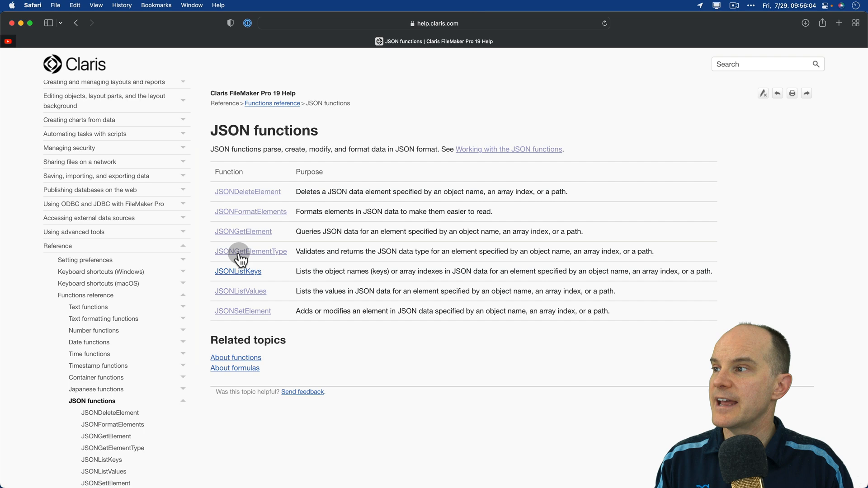
pyautogui.click(250, 251)
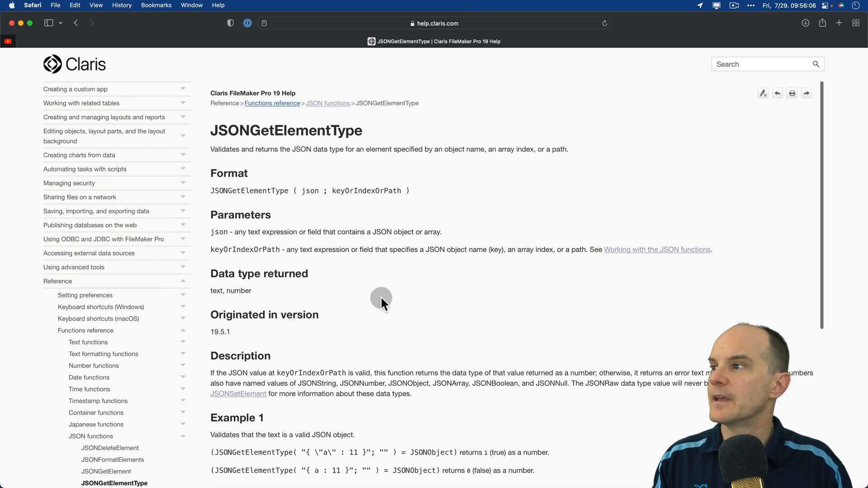
pyautogui.scroll(-3)
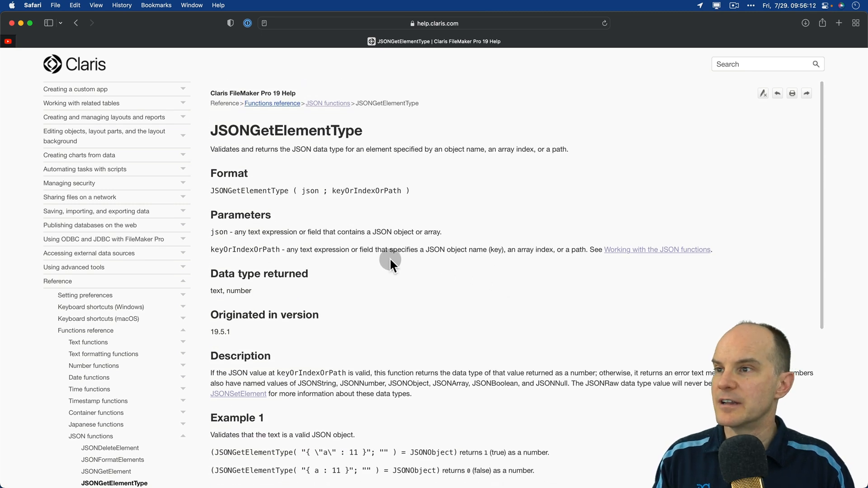
pyautogui.scroll(-3)
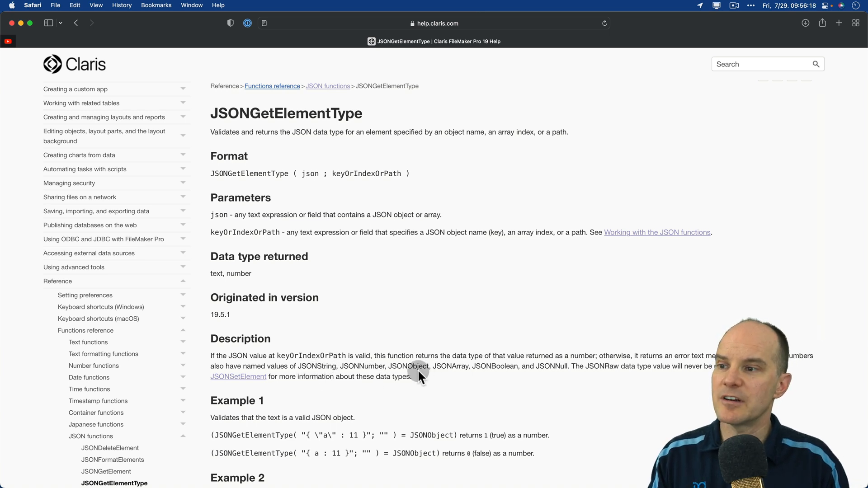
pyautogui.moveTo(545, 365)
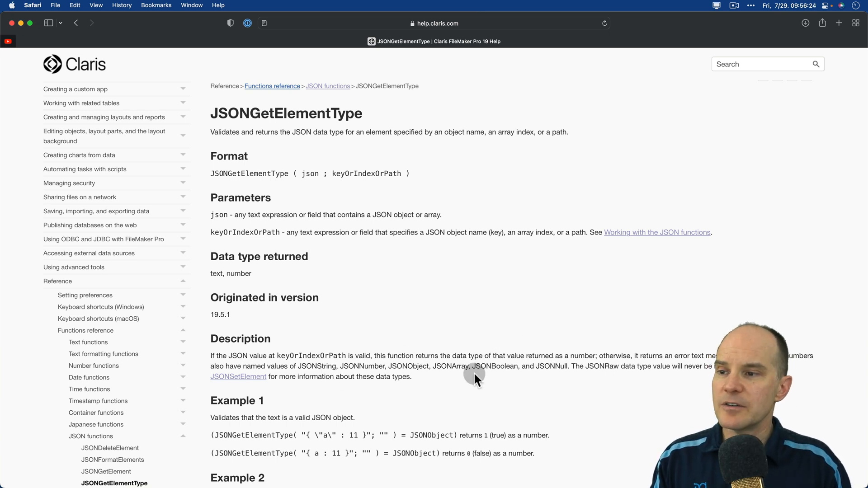
pyautogui.moveTo(430, 380)
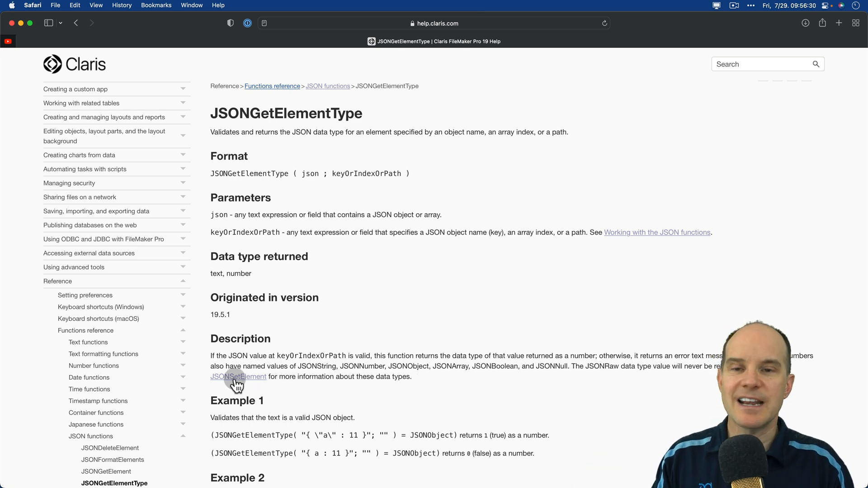
pyautogui.click(238, 376)
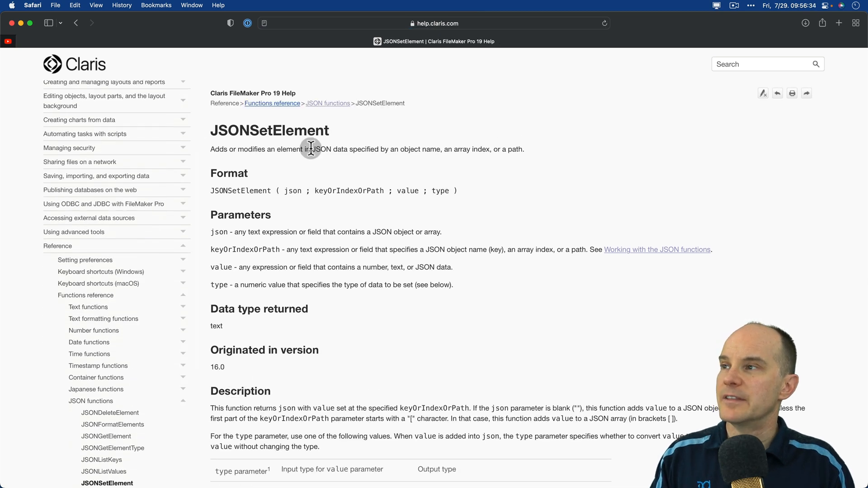
# - Scroll down to the JSONSetElement type table listing JSONString (1) through JSONRaw (0)
pyautogui.scroll(-3)
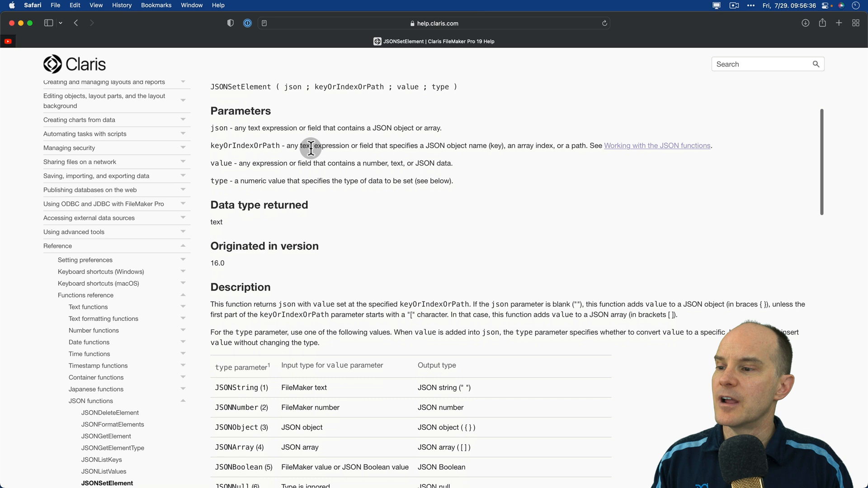
pyautogui.scroll(-3)
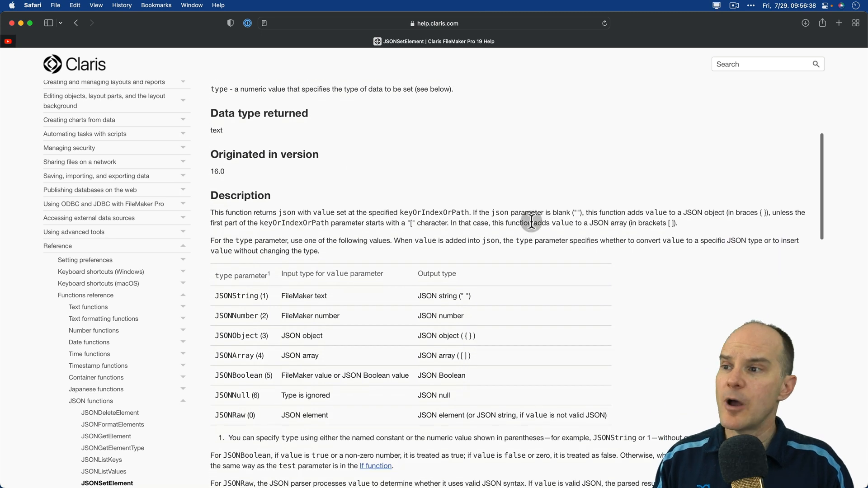
pyautogui.moveTo(266, 296)
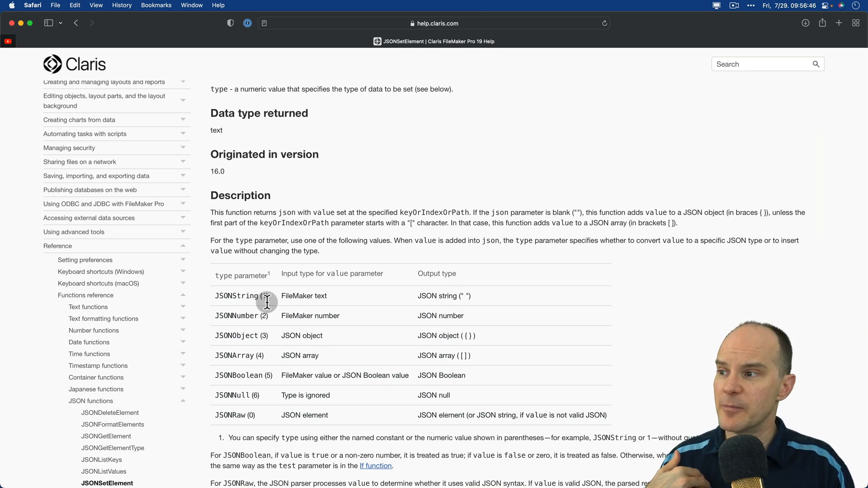
pyautogui.moveTo(312, 335)
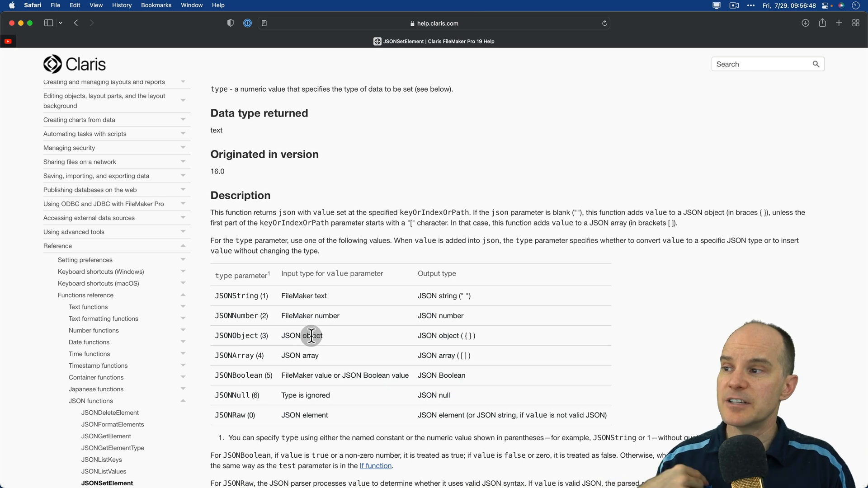
pyautogui.moveTo(442, 335)
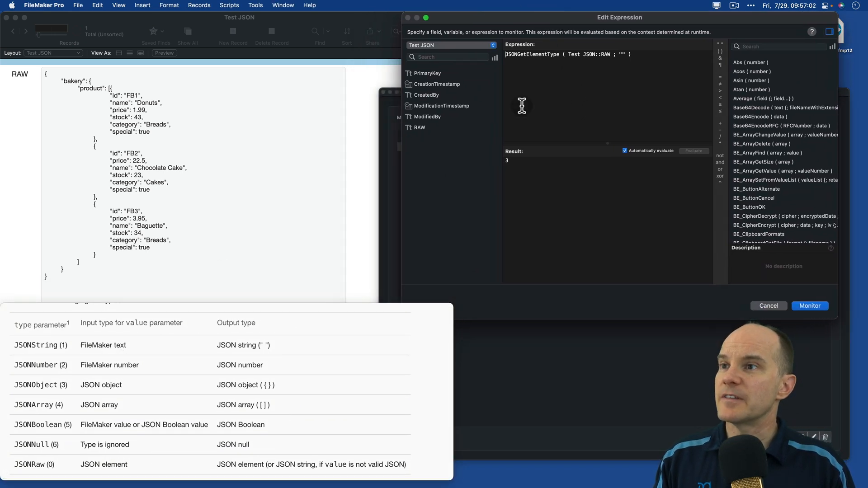
pyautogui.moveTo(605, 102)
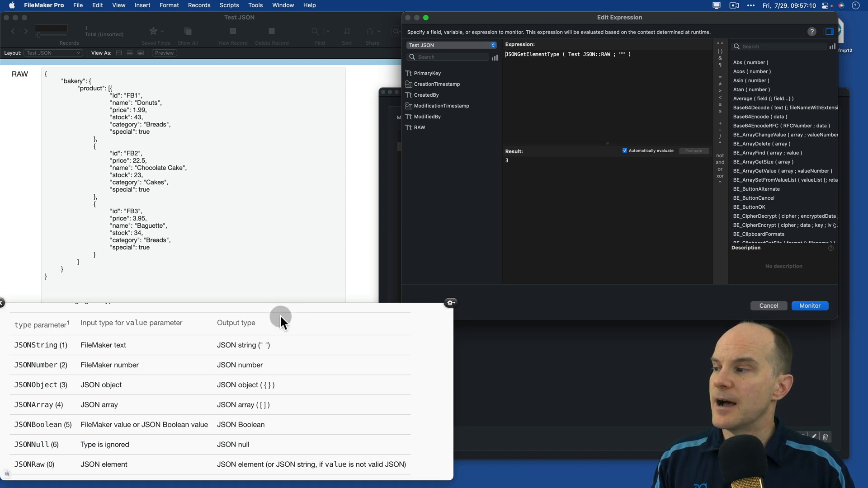
pyautogui.moveTo(235, 347)
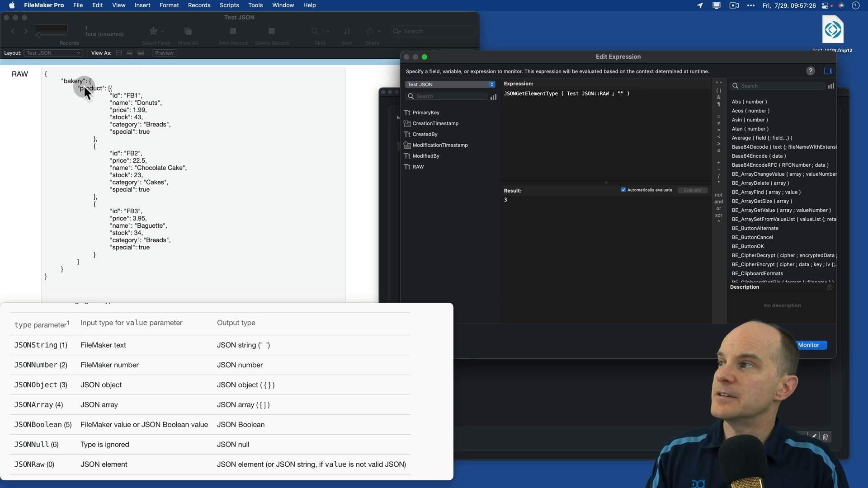
# - Point the watched expression at bakery.product, returning 4, and highlight that array in the RAW field
pyautogui.write('bakery.product')
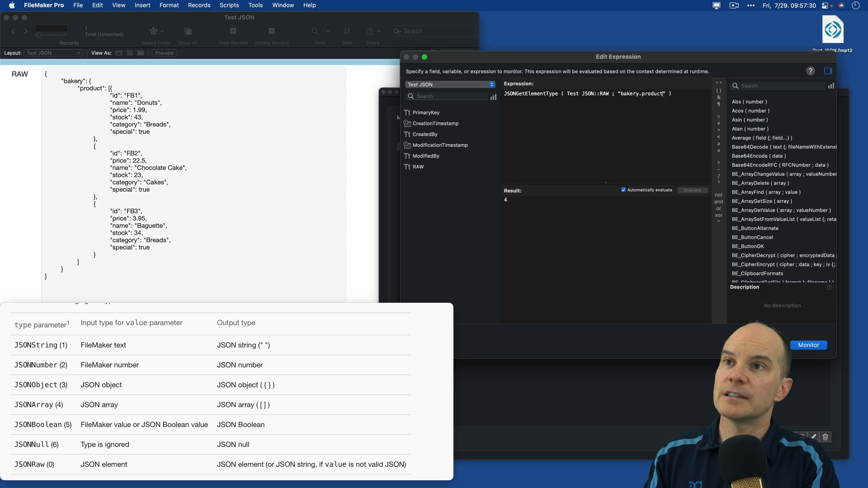
pyautogui.moveTo(530, 219)
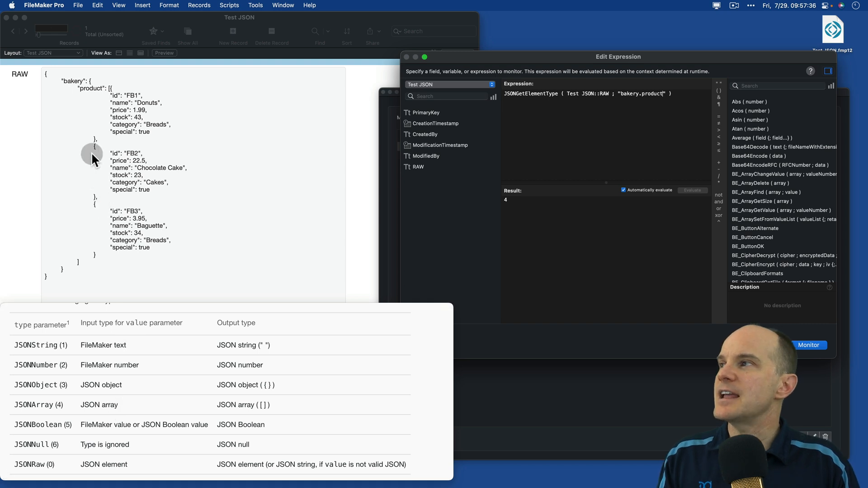
pyautogui.moveTo(490, 132)
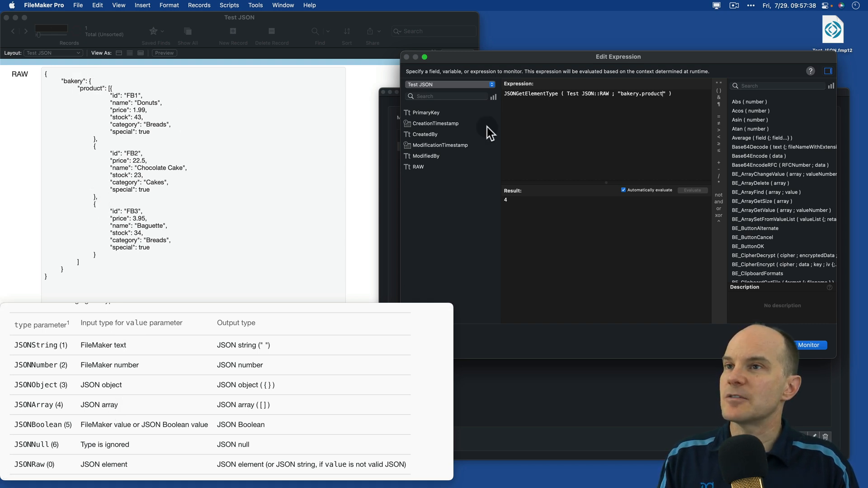
pyautogui.moveTo(216, 135)
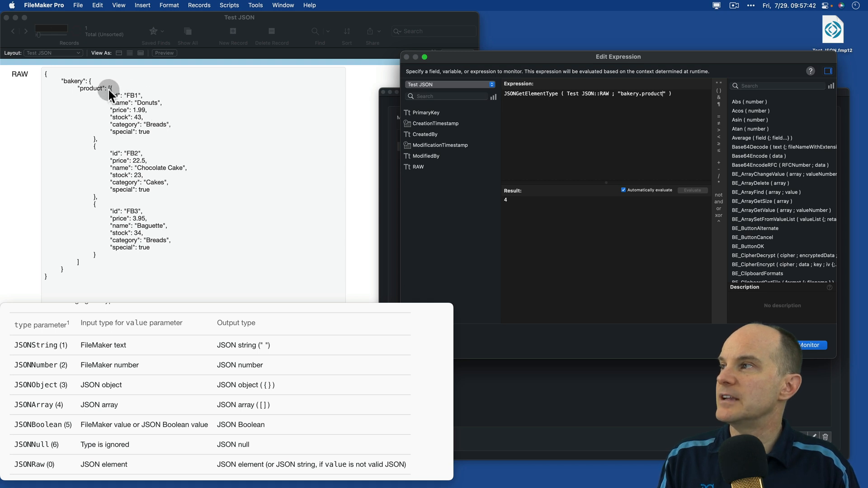
pyautogui.click(808, 344)
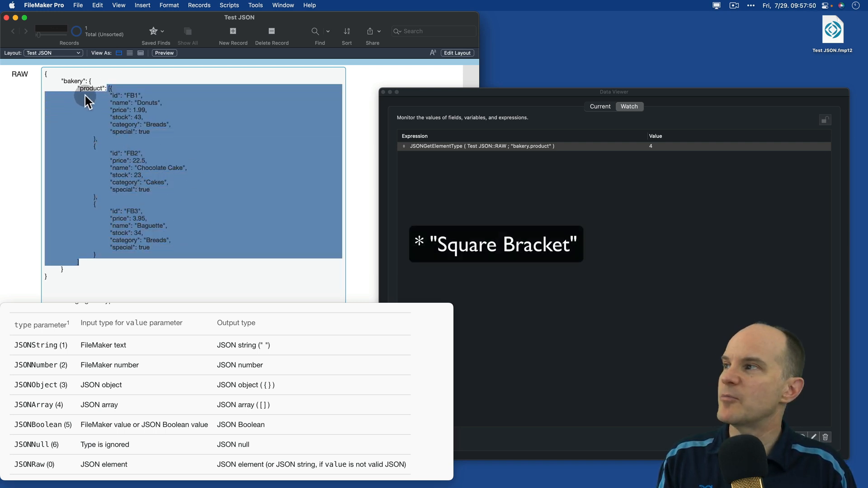
pyautogui.moveTo(138, 117)
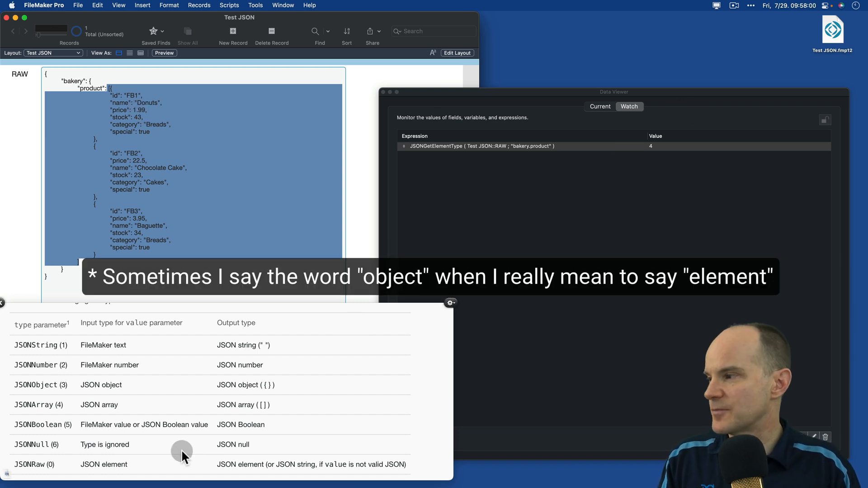
# - Reopen the watched bakery.product expression in Edit Expression, still returning 4
pyautogui.doubleClick(482, 145)
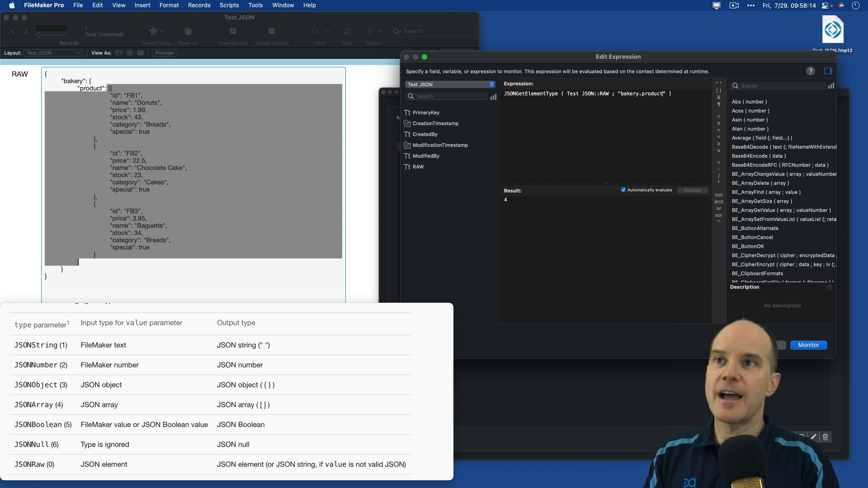
# - Extend the path to bakery.product[0].id so the result drops from 3 to 1, the string type
pyautogui.write('[0')
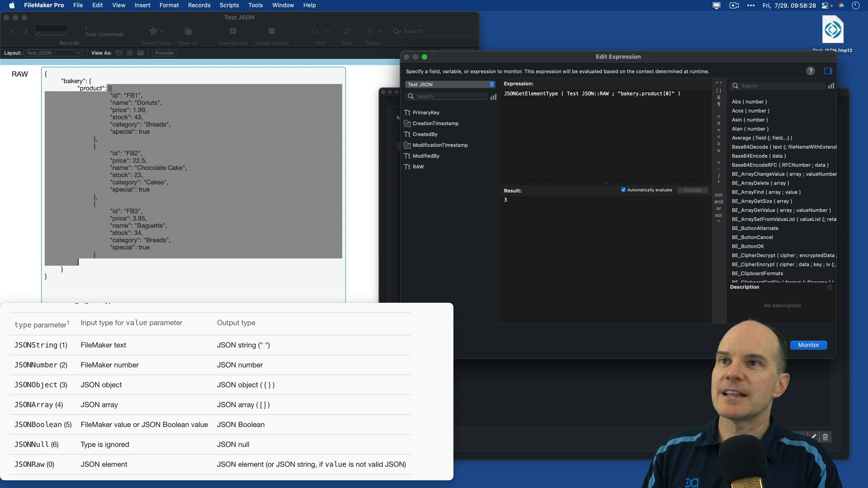
pyautogui.write('.id')
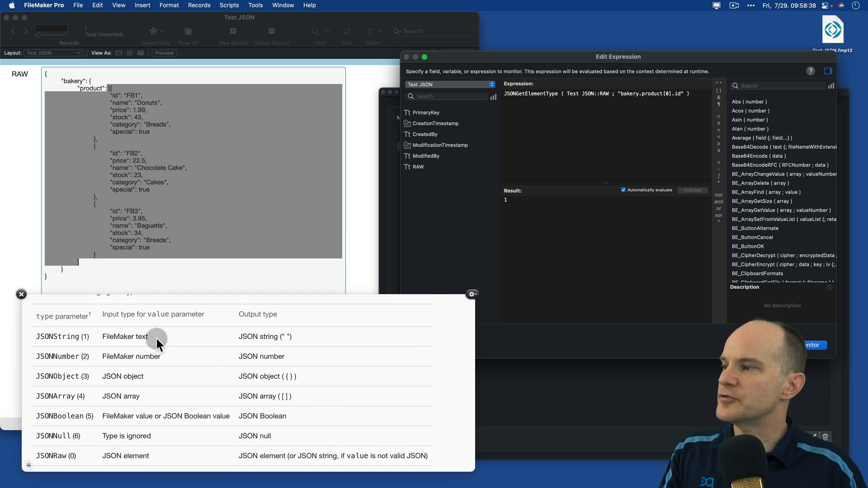
pyautogui.moveTo(120, 104)
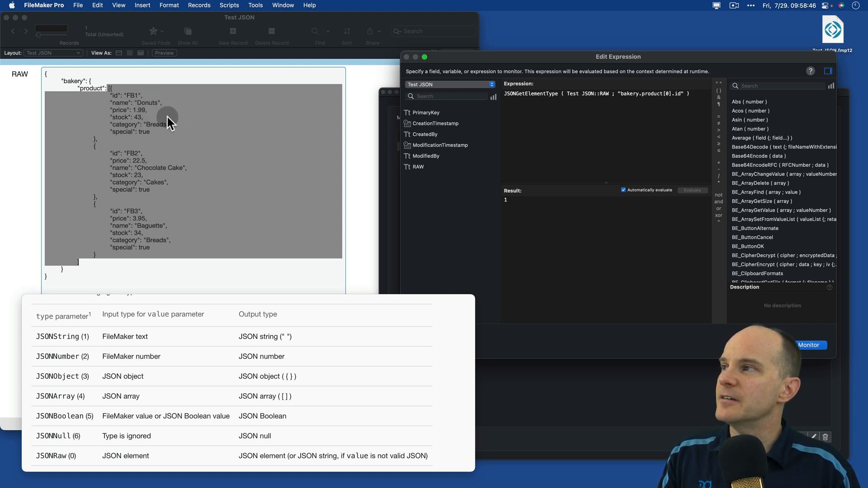
pyautogui.moveTo(122, 116)
pyautogui.write('price')
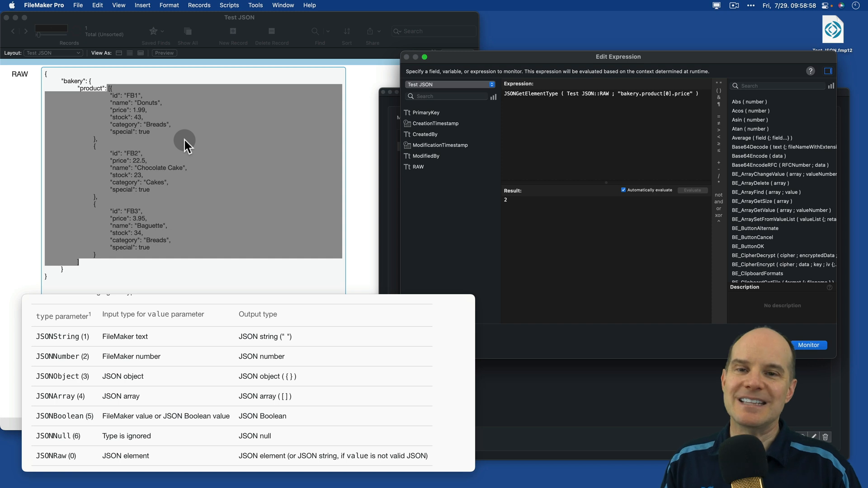
pyautogui.moveTo(149, 125)
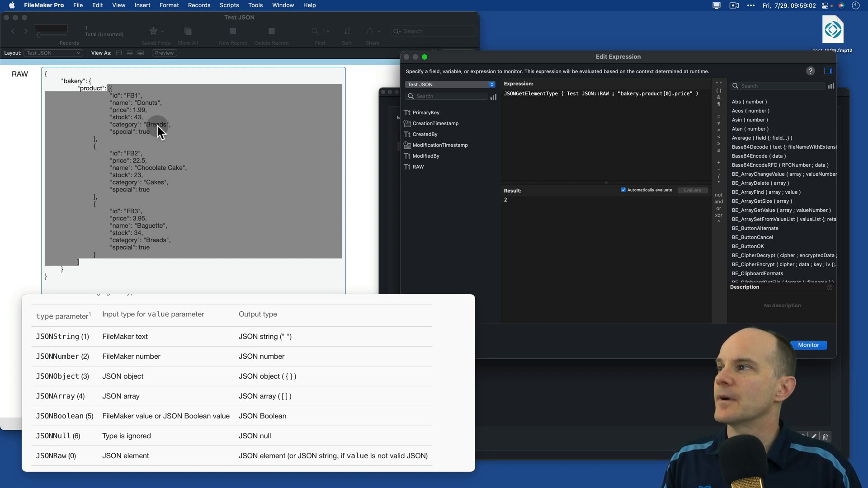
pyautogui.moveTo(141, 125)
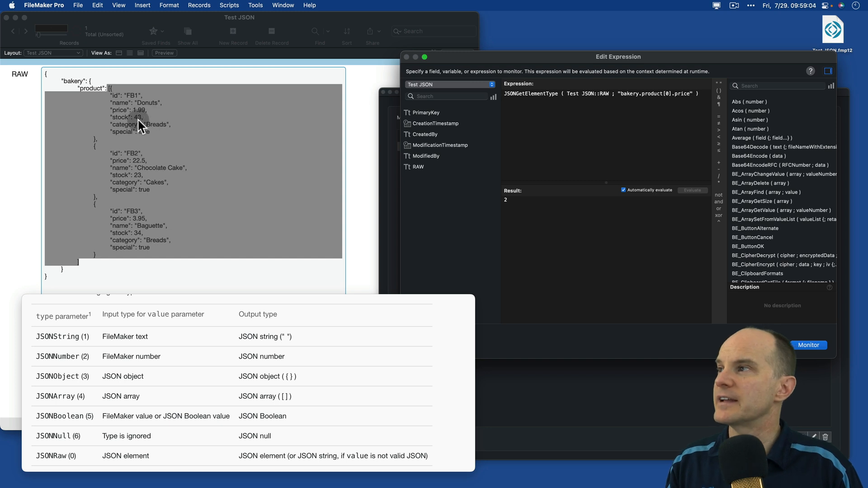
pyautogui.moveTo(168, 106)
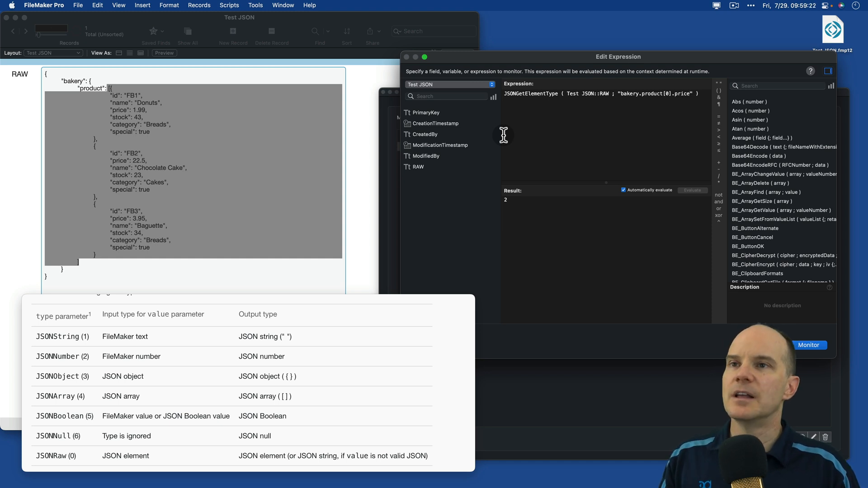
pyautogui.moveTo(692, 129)
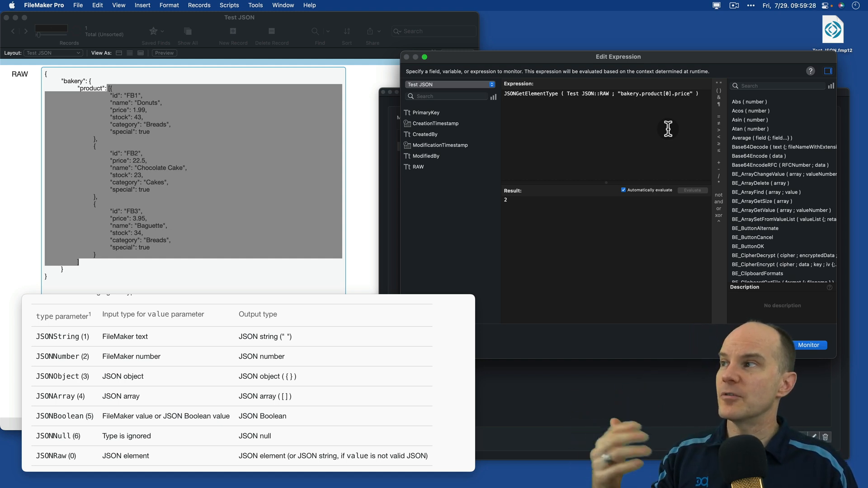
pyautogui.moveTo(144, 143)
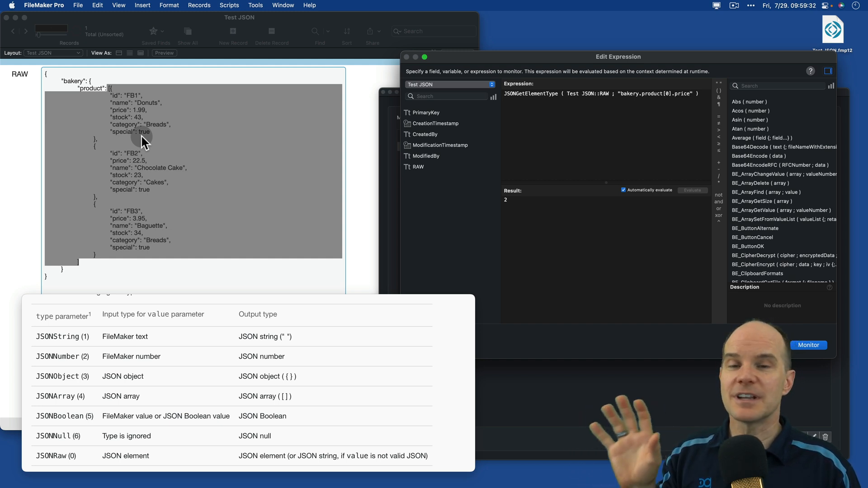
pyautogui.moveTo(175, 140)
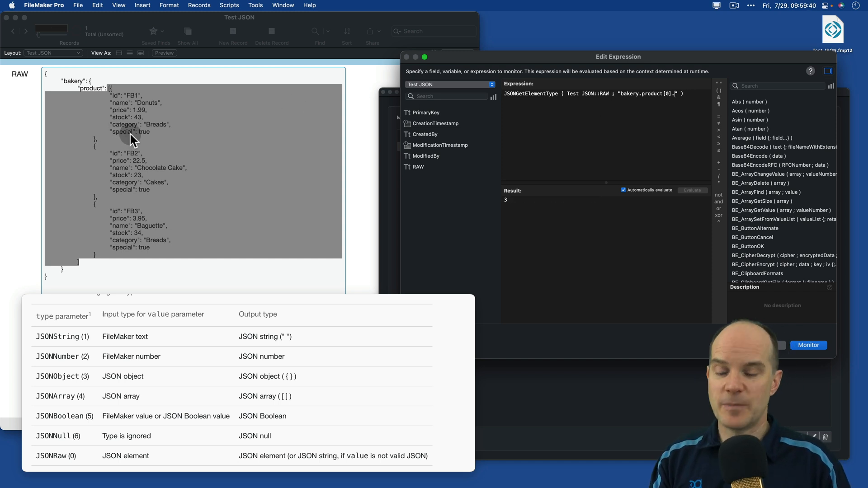
# - Target bakery.product[0].special, returning 5, then set that value to null in the RAW field
pyautogui.write('special')
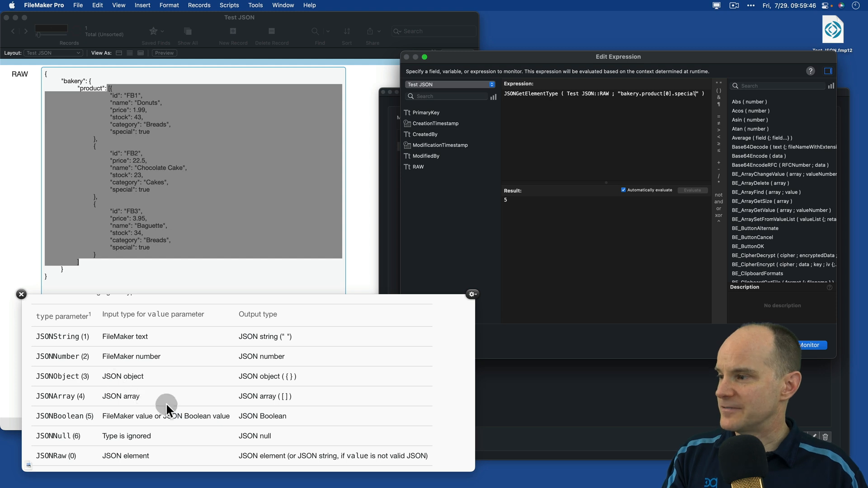
pyautogui.moveTo(265, 428)
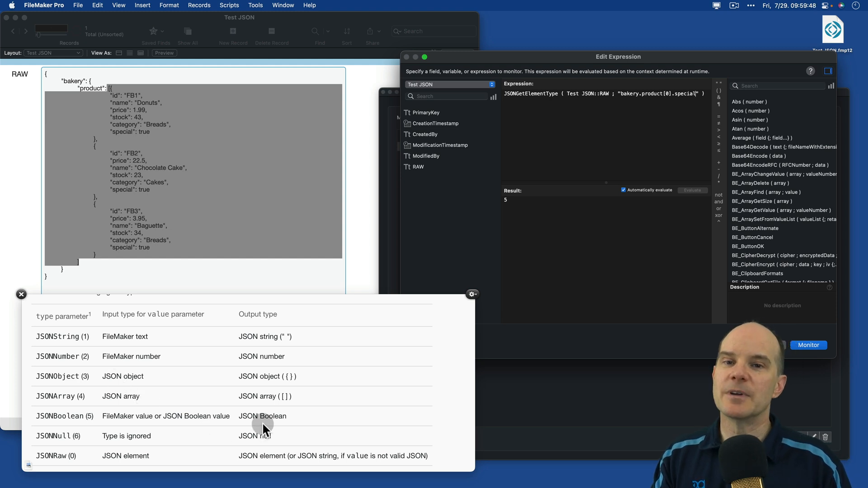
pyautogui.moveTo(193, 216)
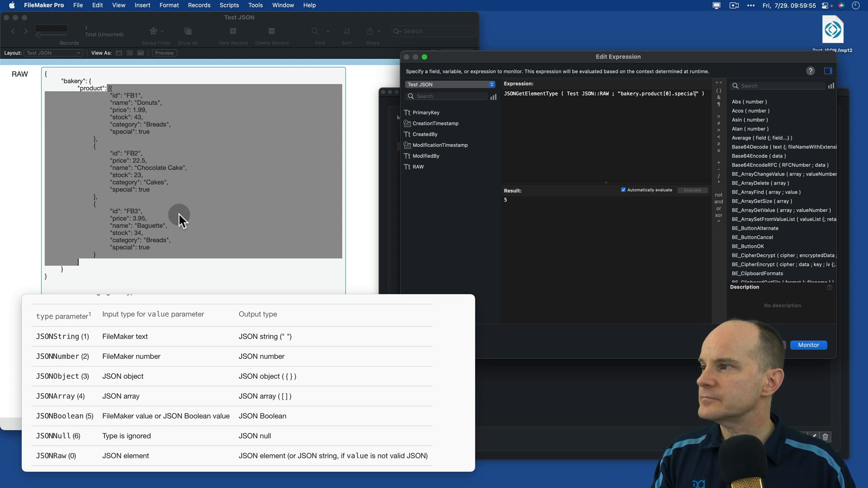
pyautogui.click(807, 344)
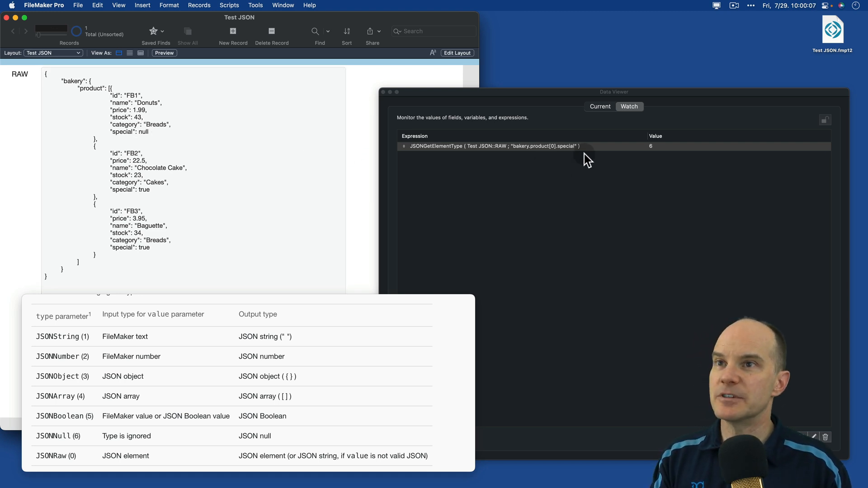
pyautogui.moveTo(653, 154)
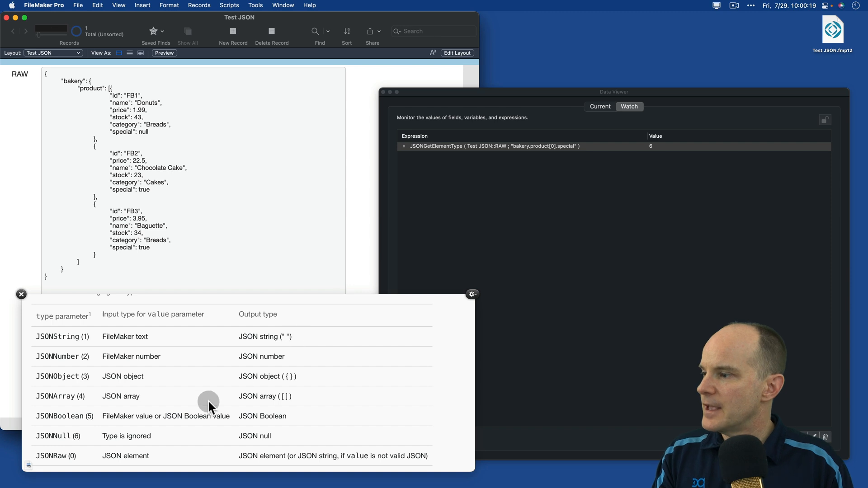
pyautogui.moveTo(75, 455)
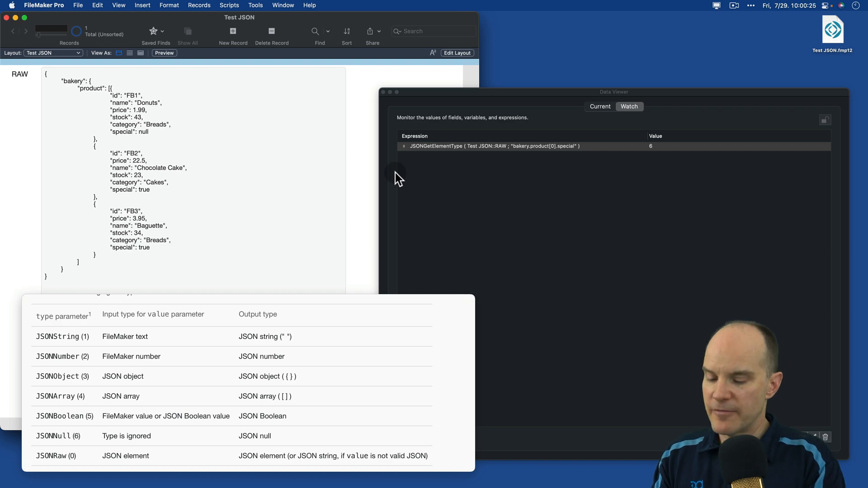
pyautogui.click(119, 6)
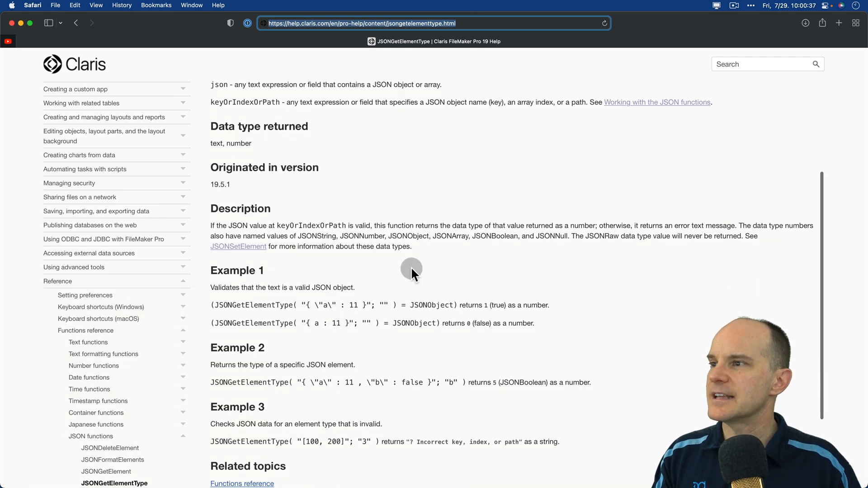
pyautogui.moveTo(625, 247)
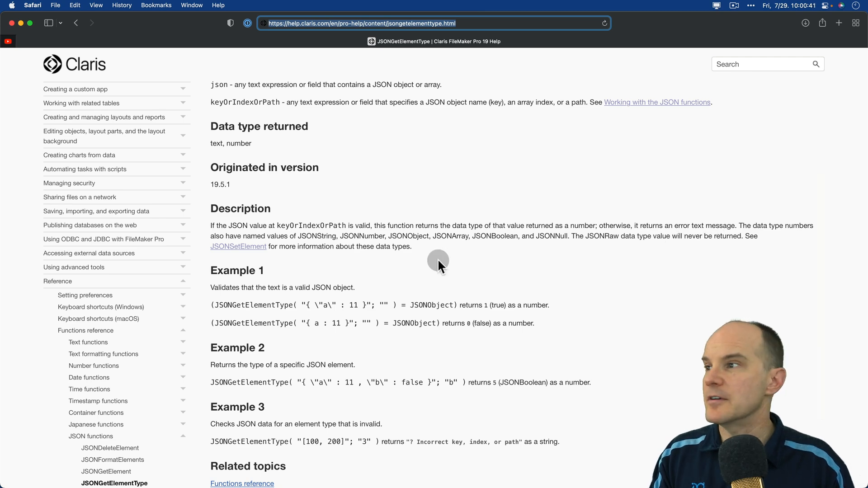
pyautogui.moveTo(402, 260)
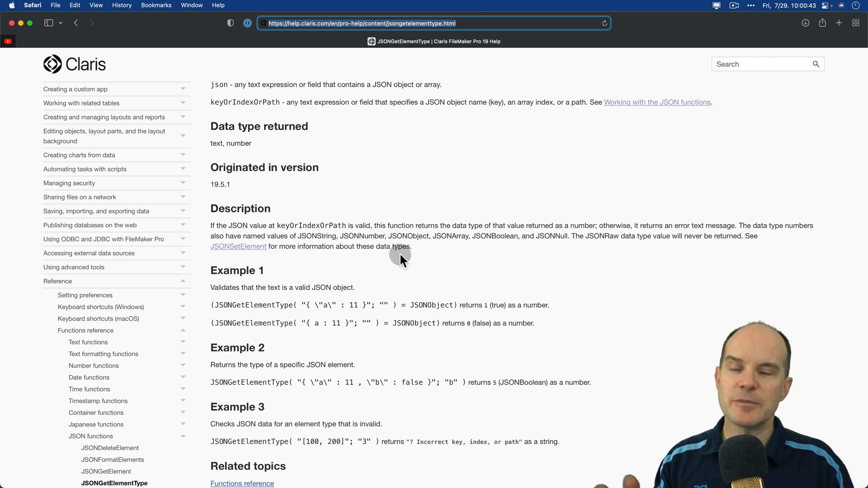
# - Scroll the JSONGetElementType help page to its Description and Examples, including the invalid-type error
pyautogui.scroll(-3)
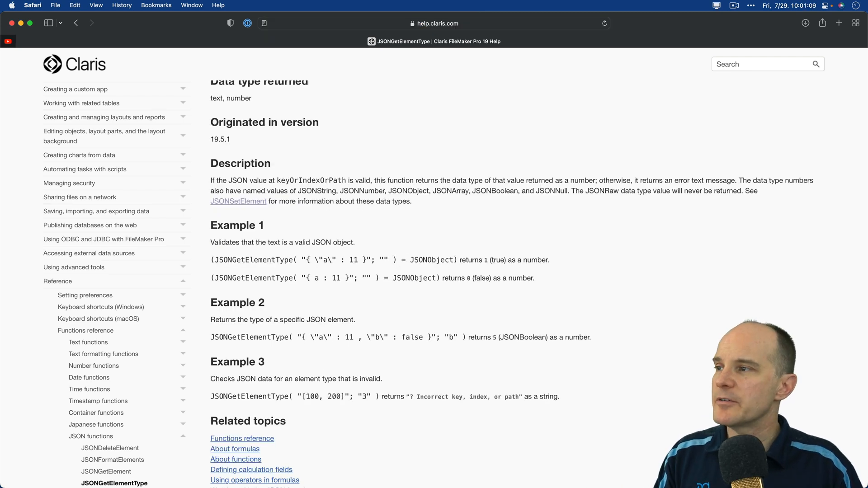
pyautogui.scroll(-3)
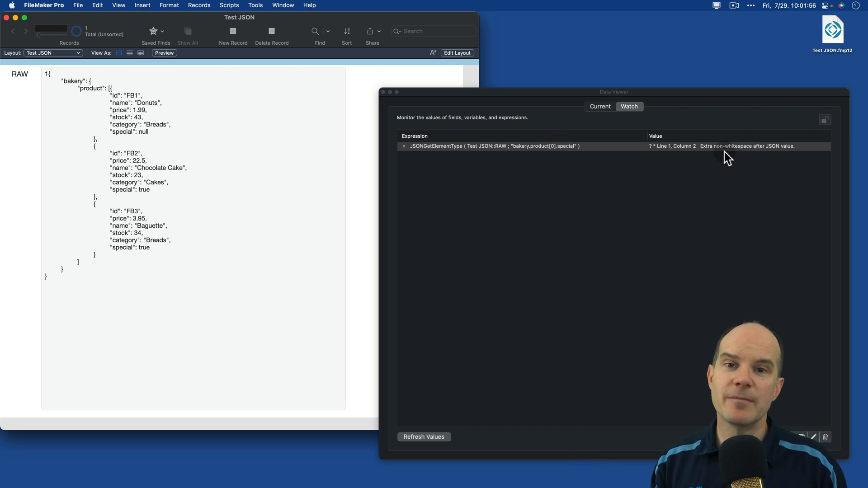
# - Reopen the watched expression to view the 'Extra non-whitespace after JSON value' error
pyautogui.doubleClick(493, 146)
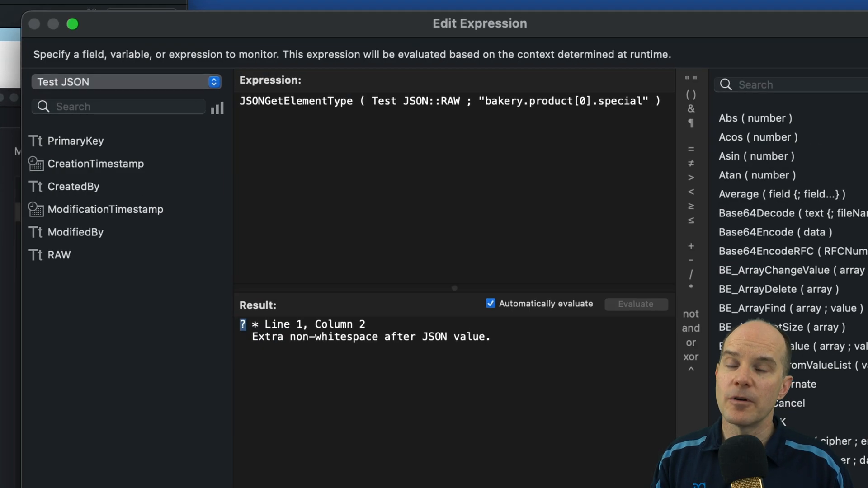
pyautogui.moveTo(376, 208)
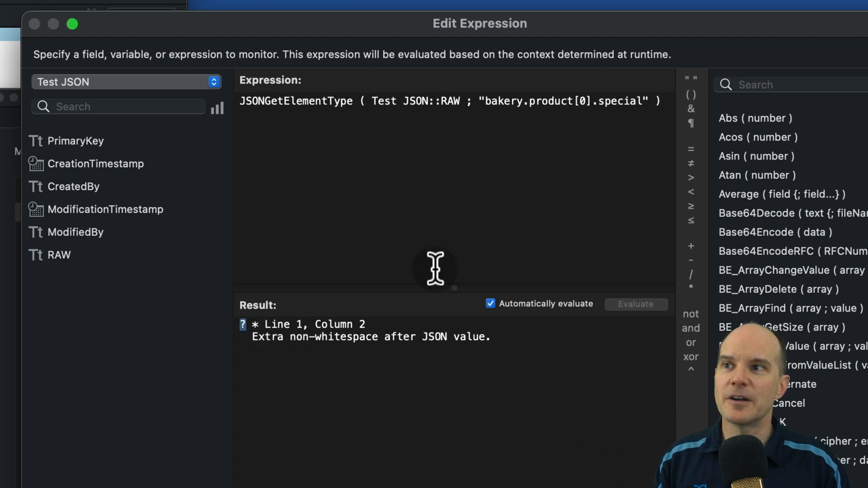
pyautogui.moveTo(322, 354)
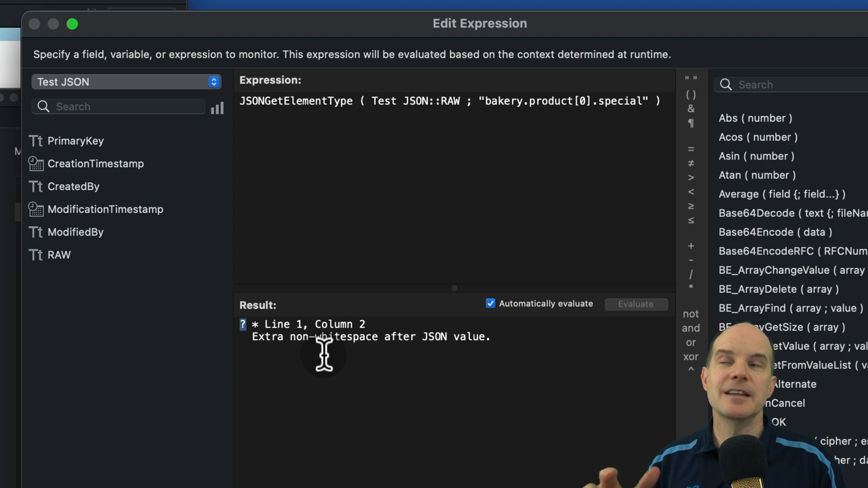
pyautogui.moveTo(332, 337)
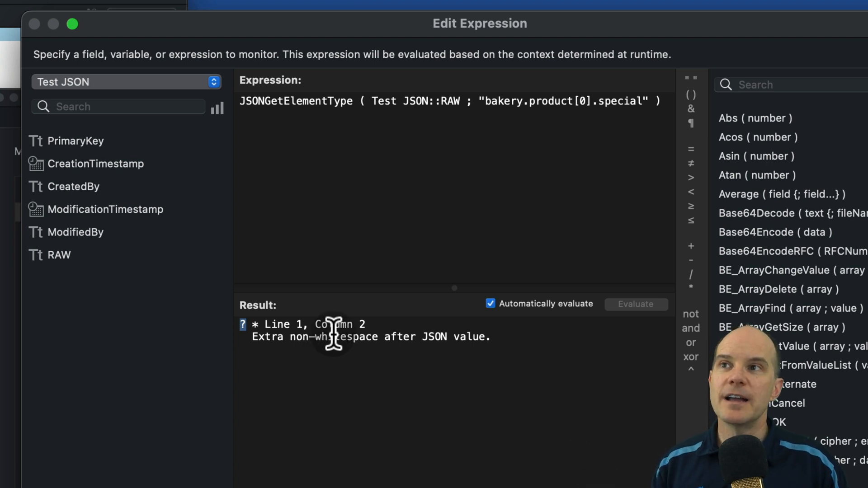
pyautogui.moveTo(379, 318)
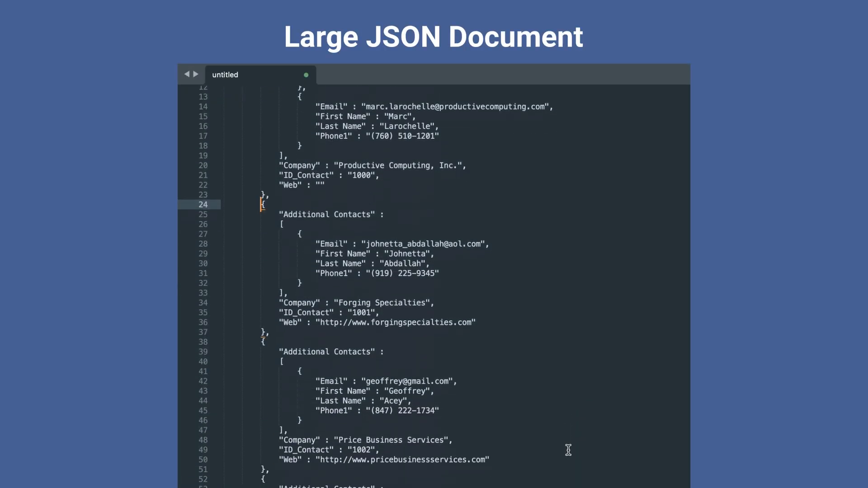
pyautogui.scroll(-3)
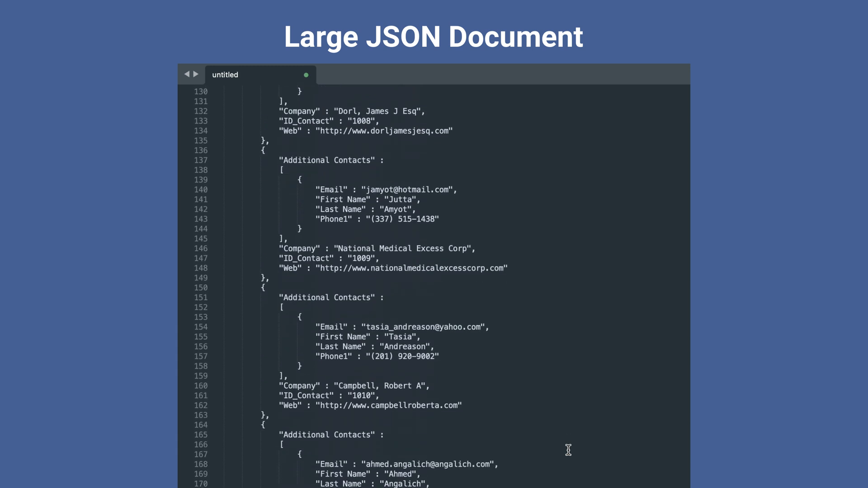
pyautogui.scroll(-3)
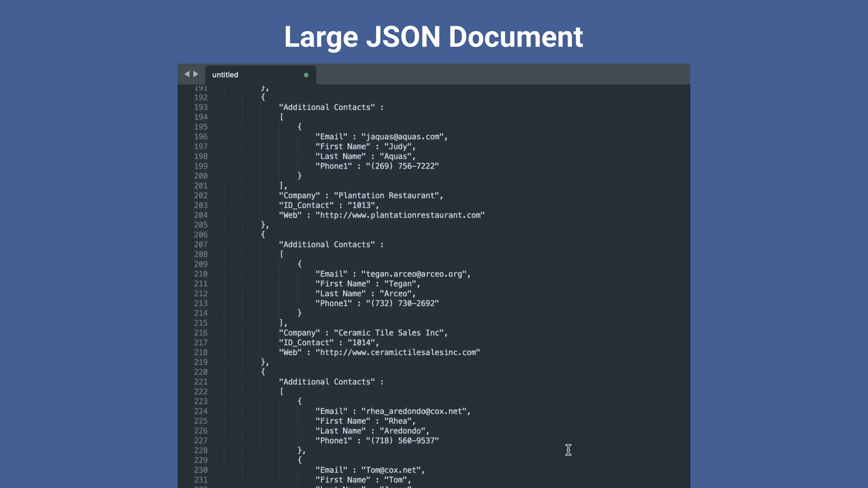
pyautogui.scroll(-3)
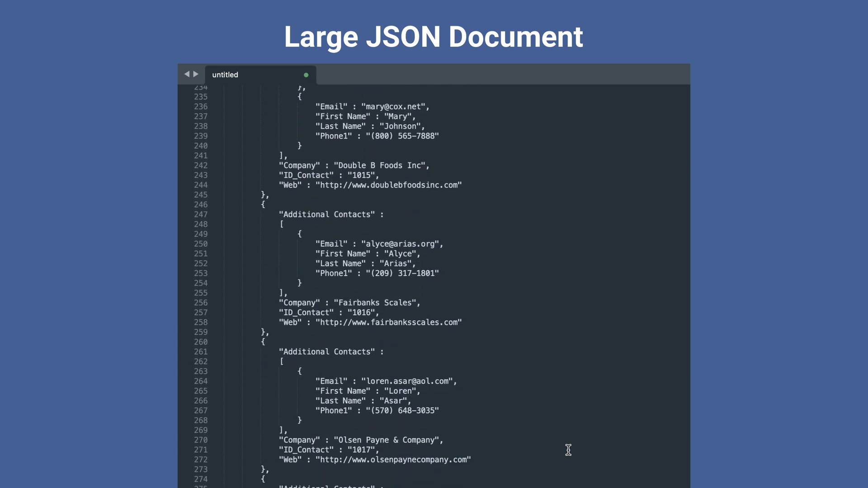
pyautogui.scroll(-3)
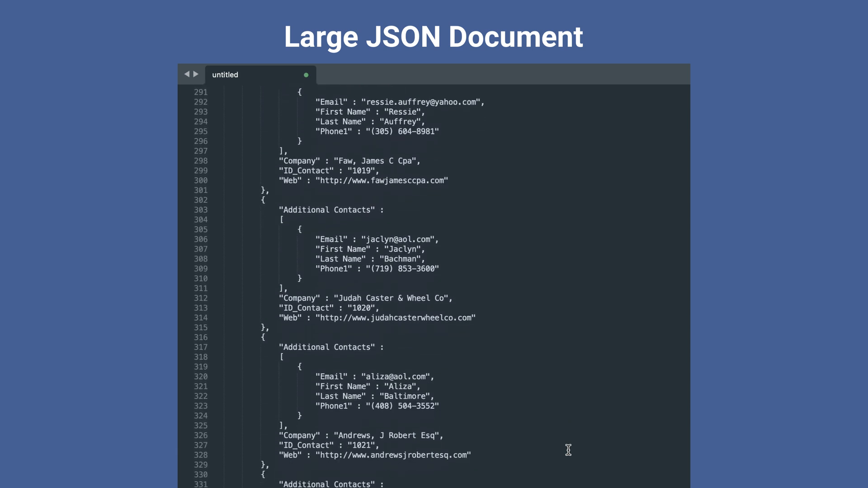
pyautogui.scroll(-3)
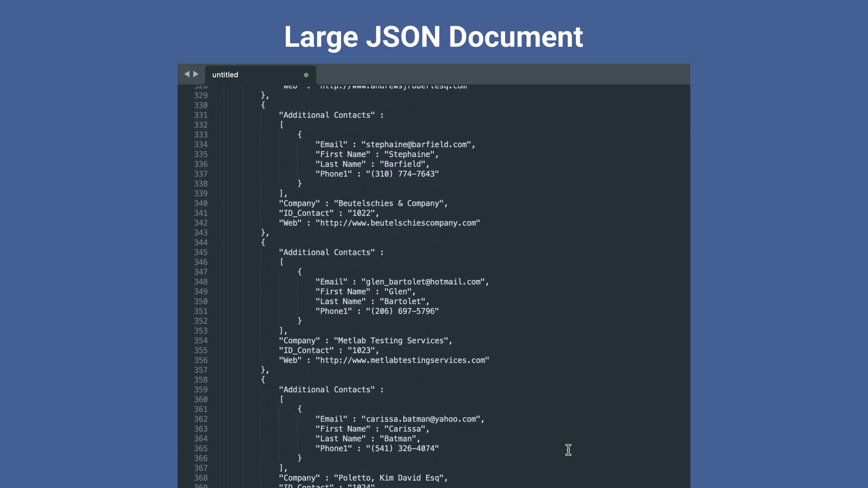
pyautogui.scroll(-3)
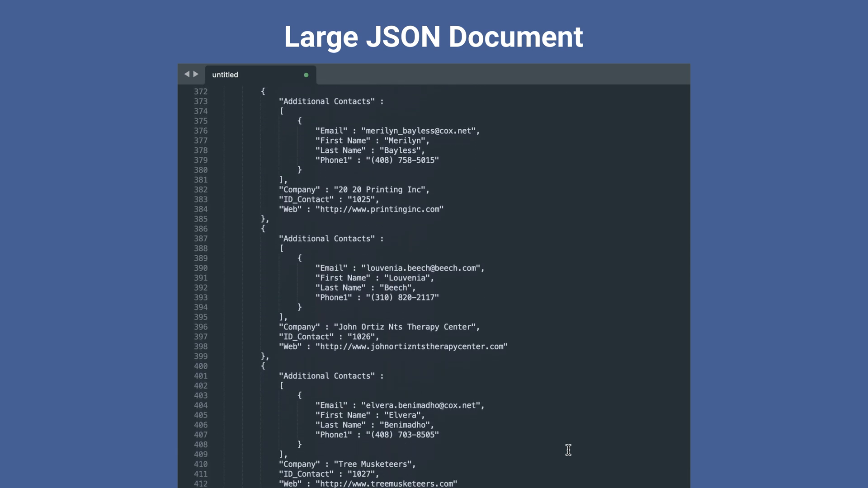
pyautogui.scroll(-3)
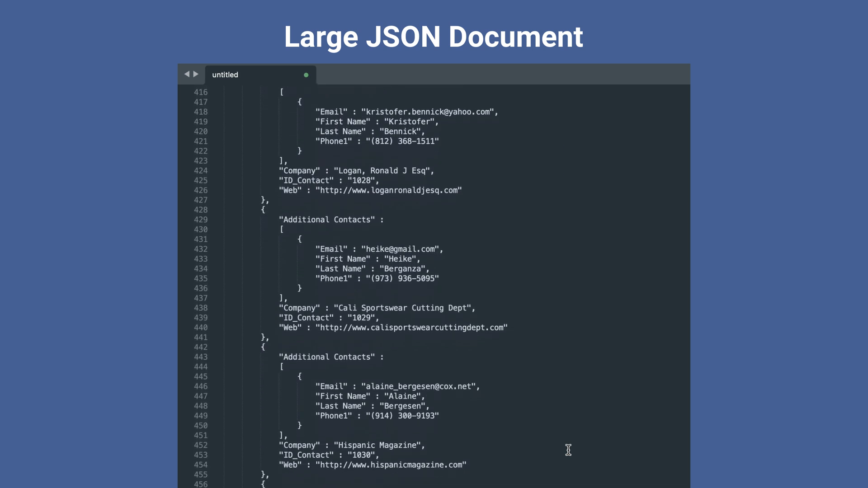
pyautogui.scroll(-3)
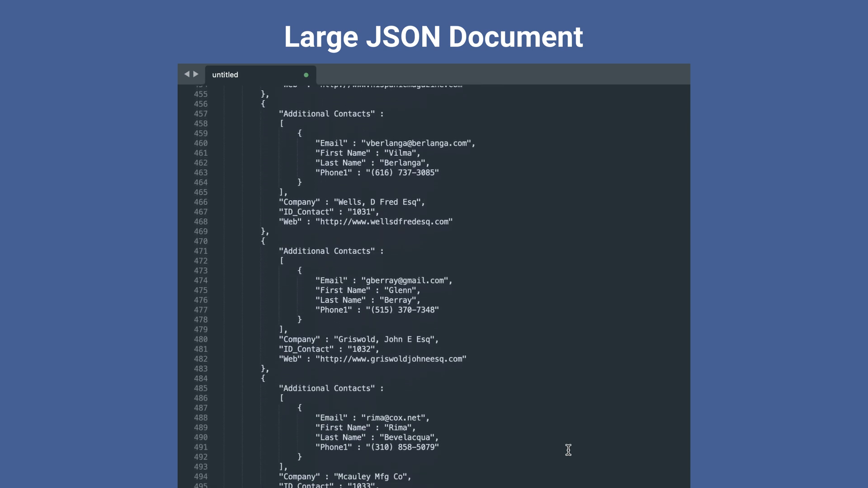
pyautogui.scroll(-3)
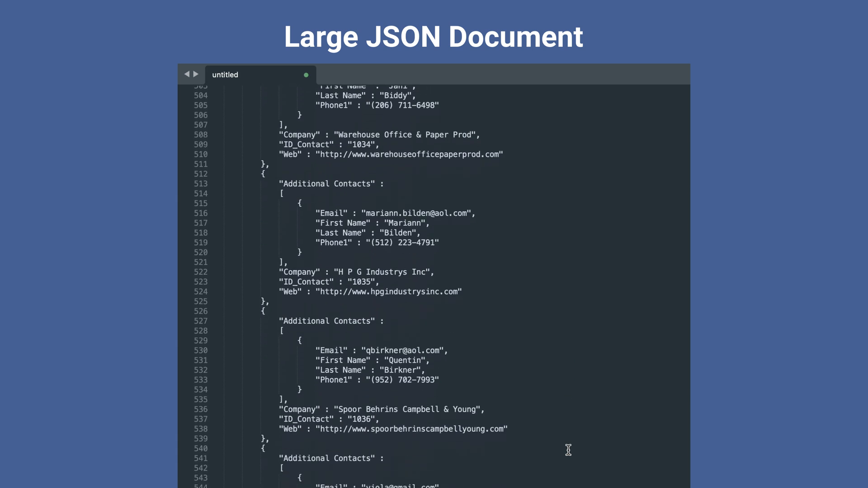
pyautogui.scroll(-3)
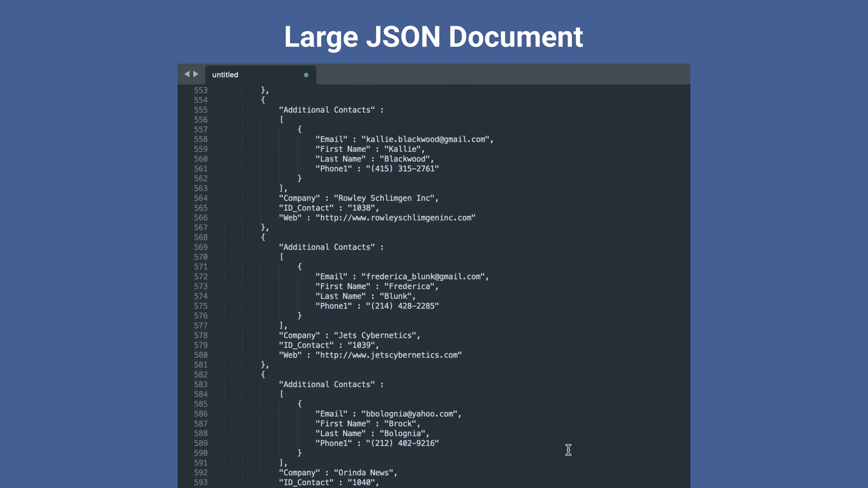
pyautogui.scroll(-3)
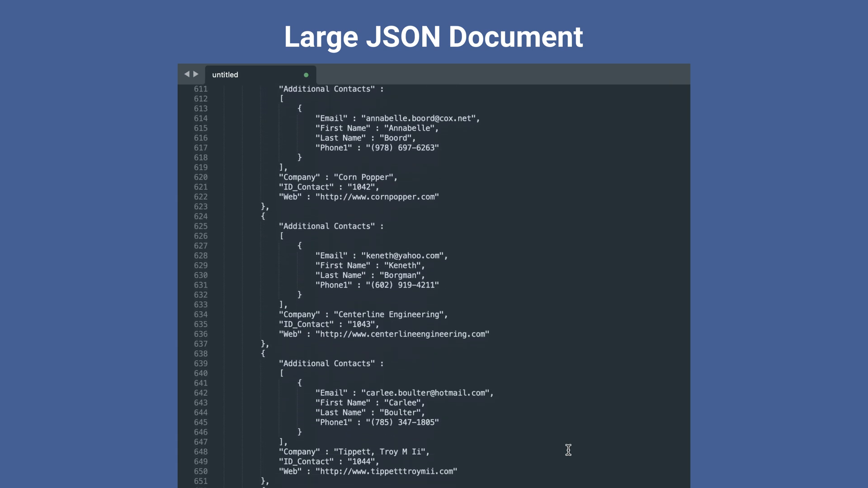
pyautogui.scroll(-3)
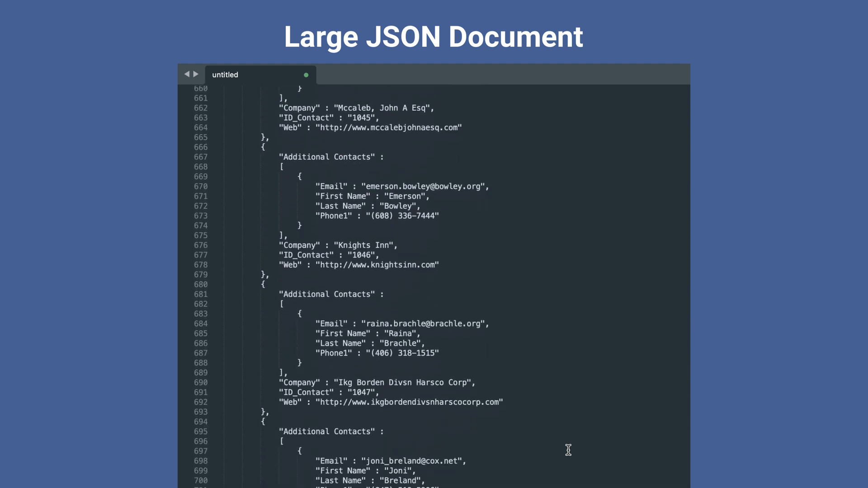
pyautogui.scroll(-3)
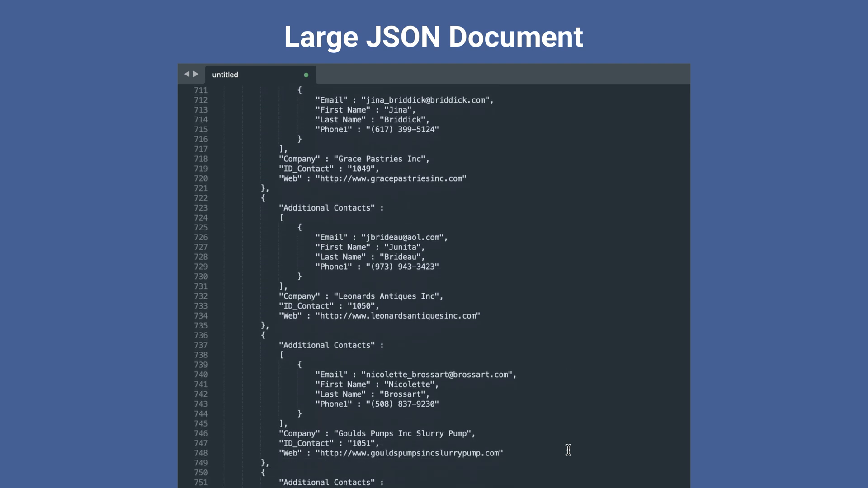
pyautogui.scroll(-3)
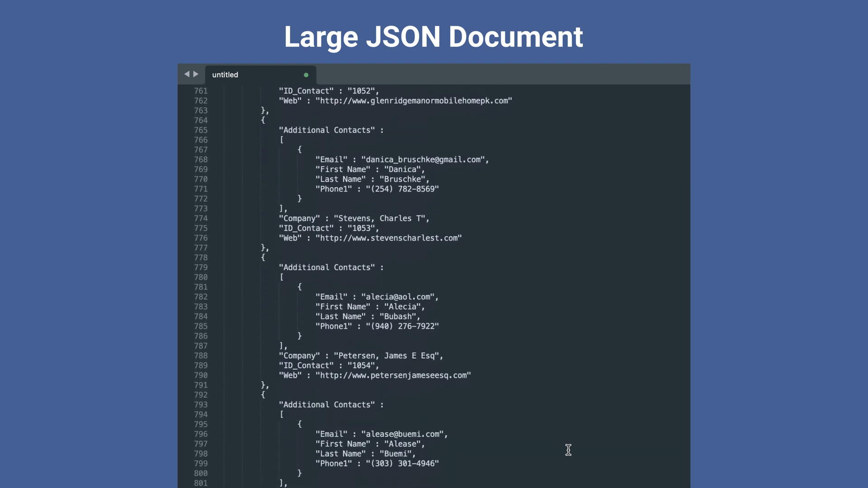
pyautogui.scroll(-3)
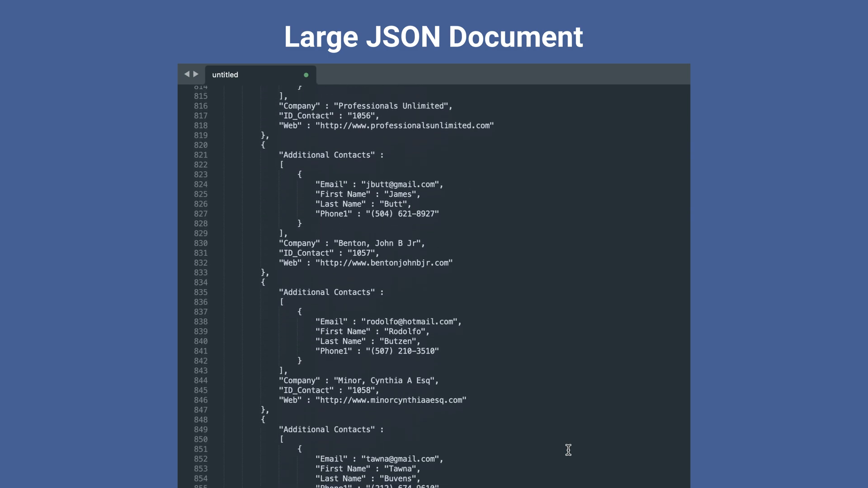